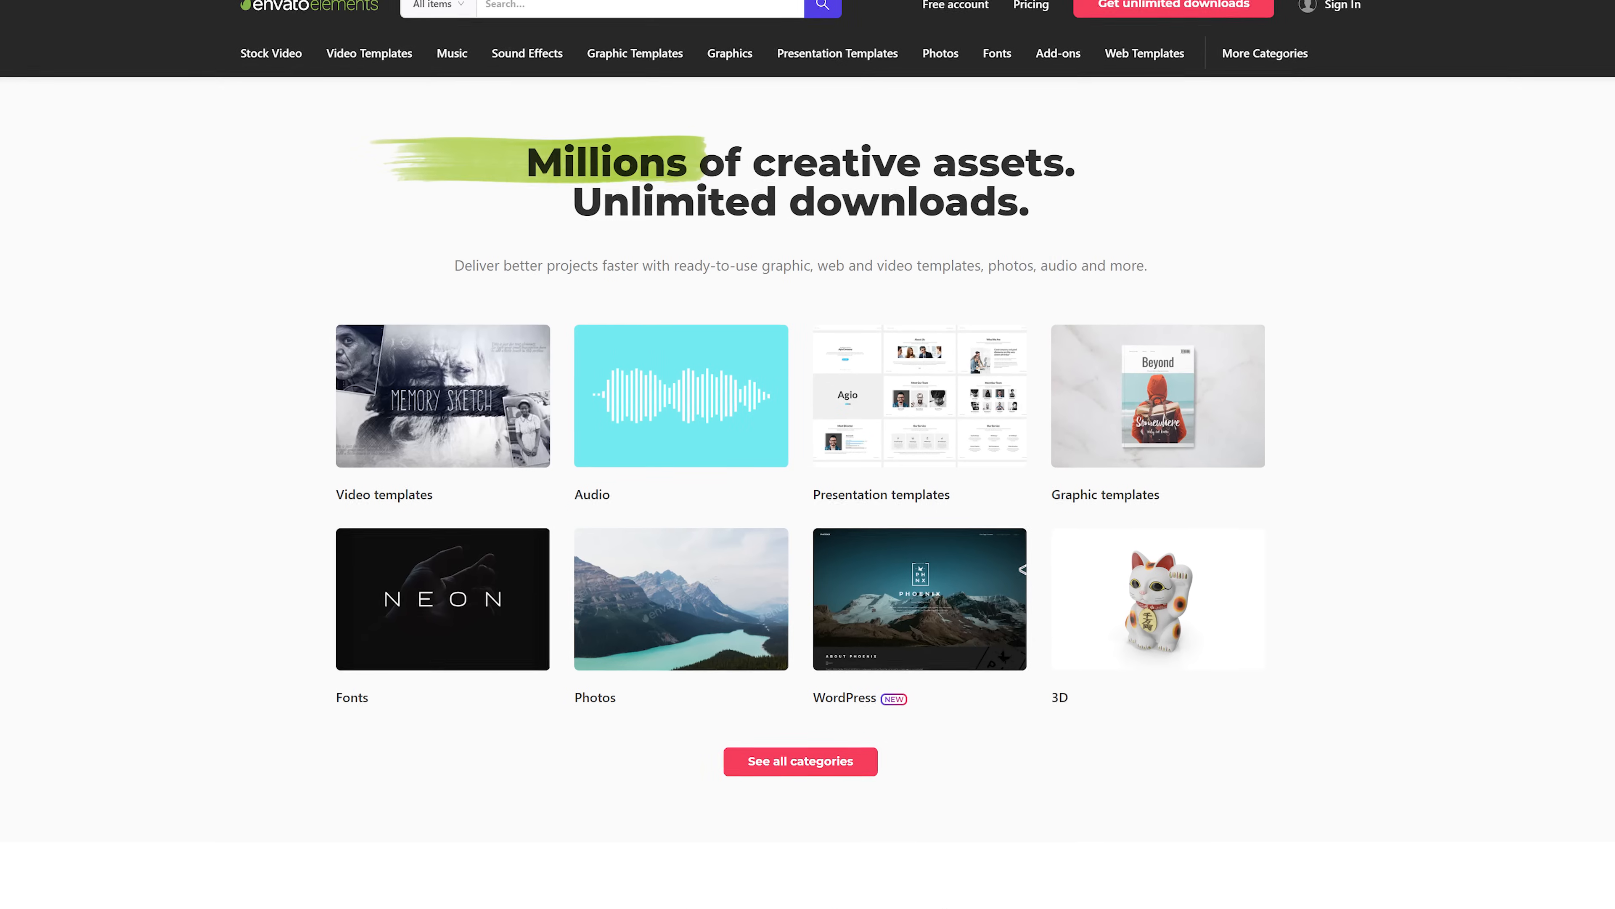
Step: Start a new 3840x2160 color matte from the Project panel's New Item list
{"action": "scroll", "scroll_direction": "down", "scroll_amount": 3}
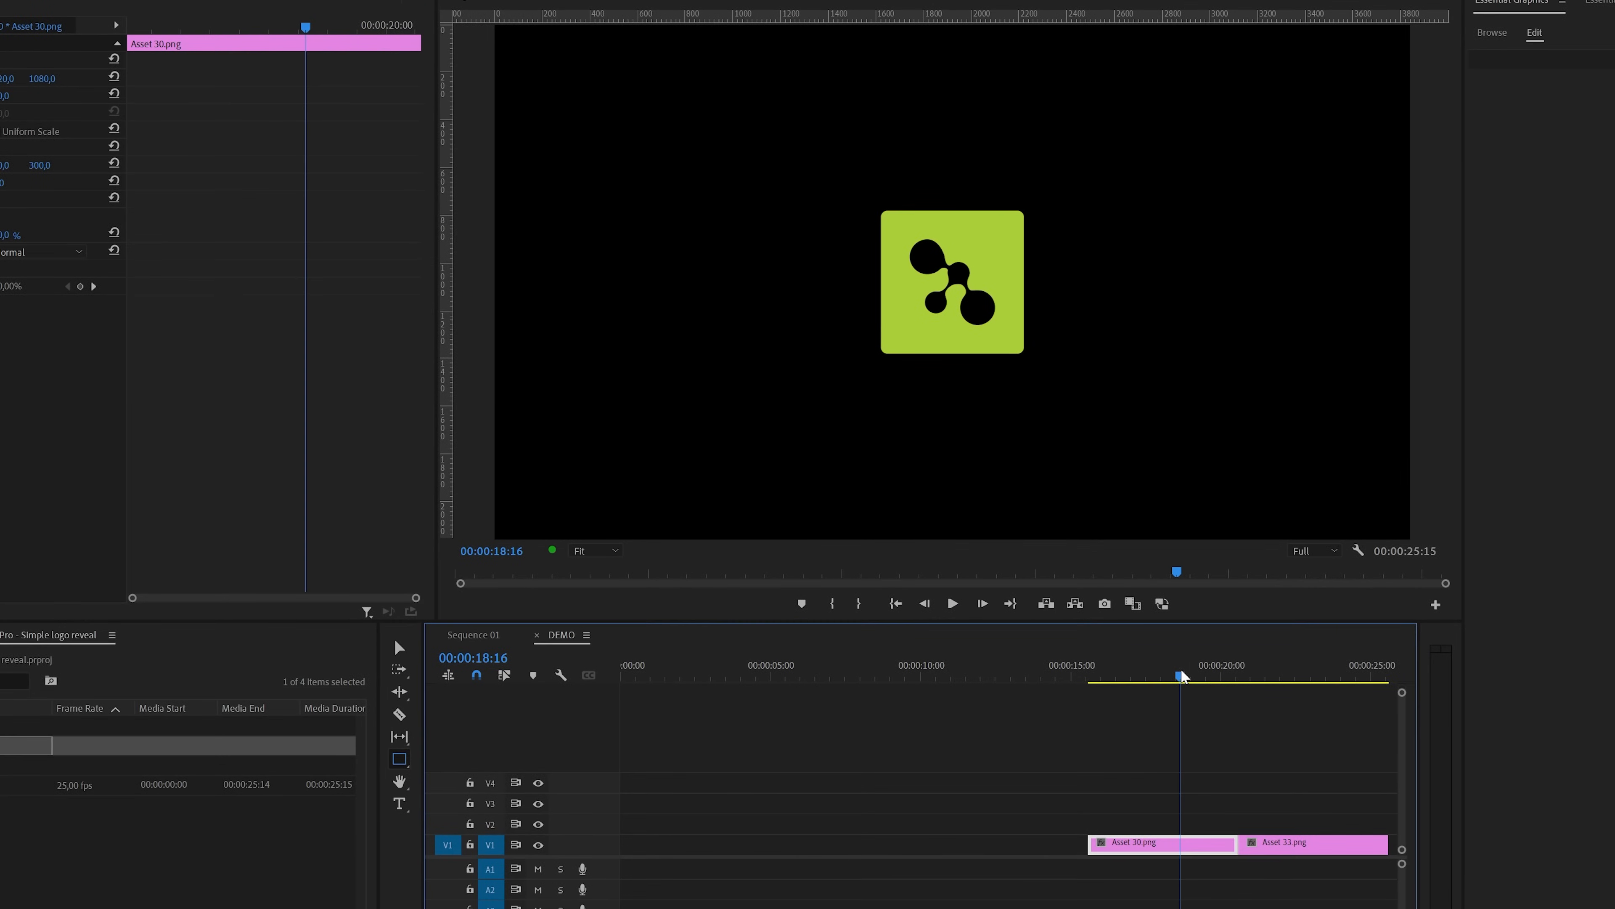
{"action": "mouse_move", "coordinate": [1330, 708]}
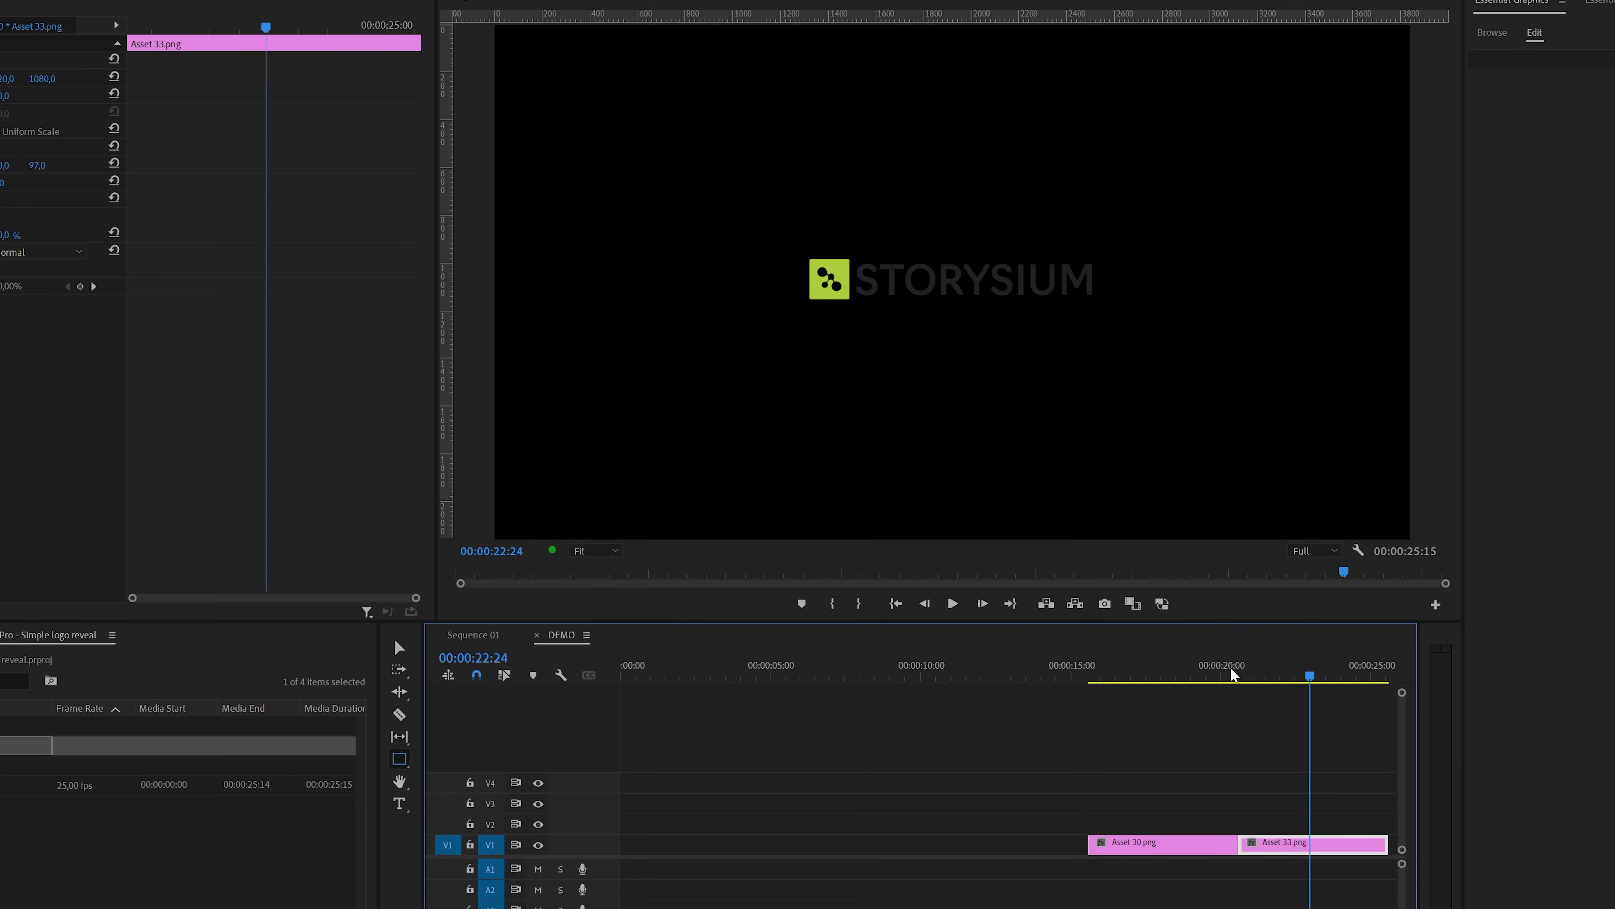
{"action": "left_click", "coordinate": [1186, 674]}
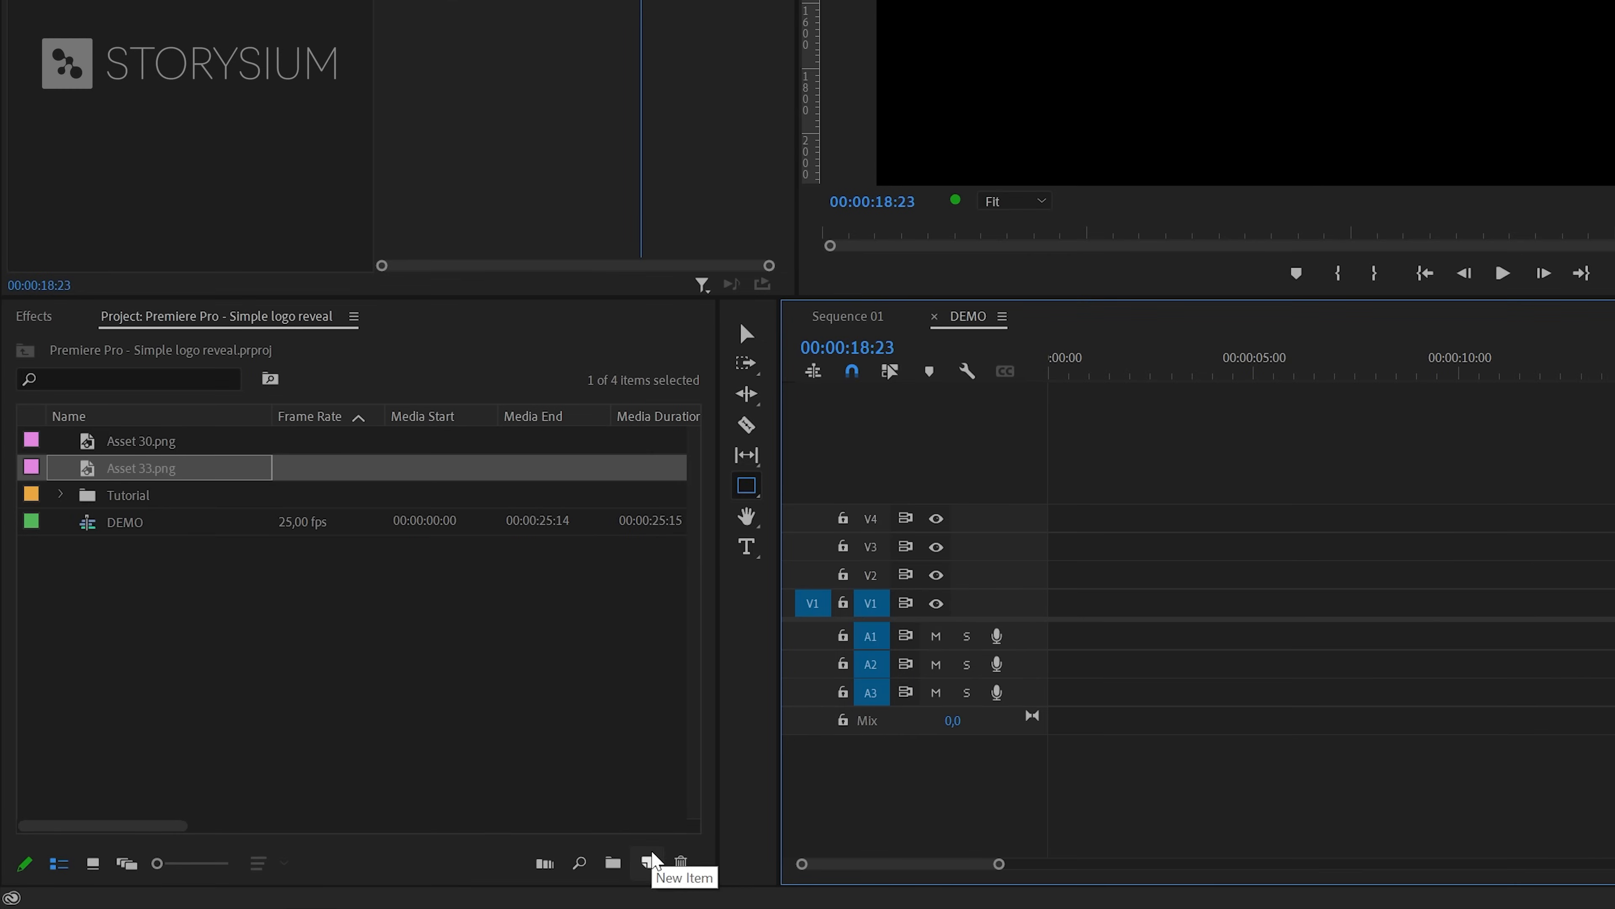
{"action": "left_click", "coordinate": [647, 862]}
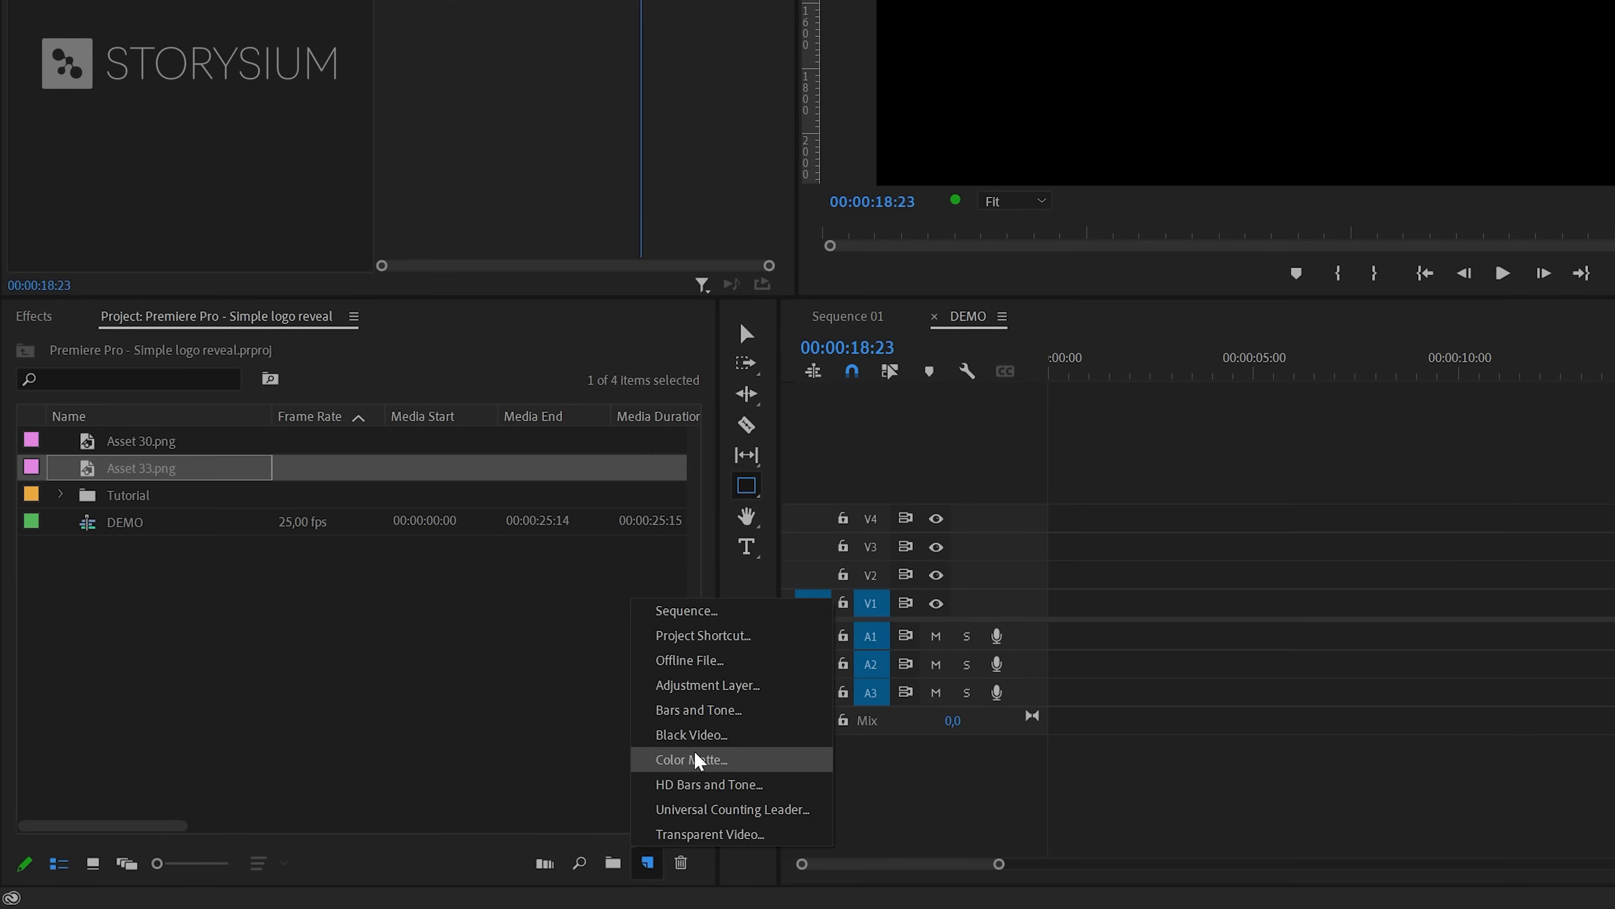
{"action": "left_click", "coordinate": [692, 759]}
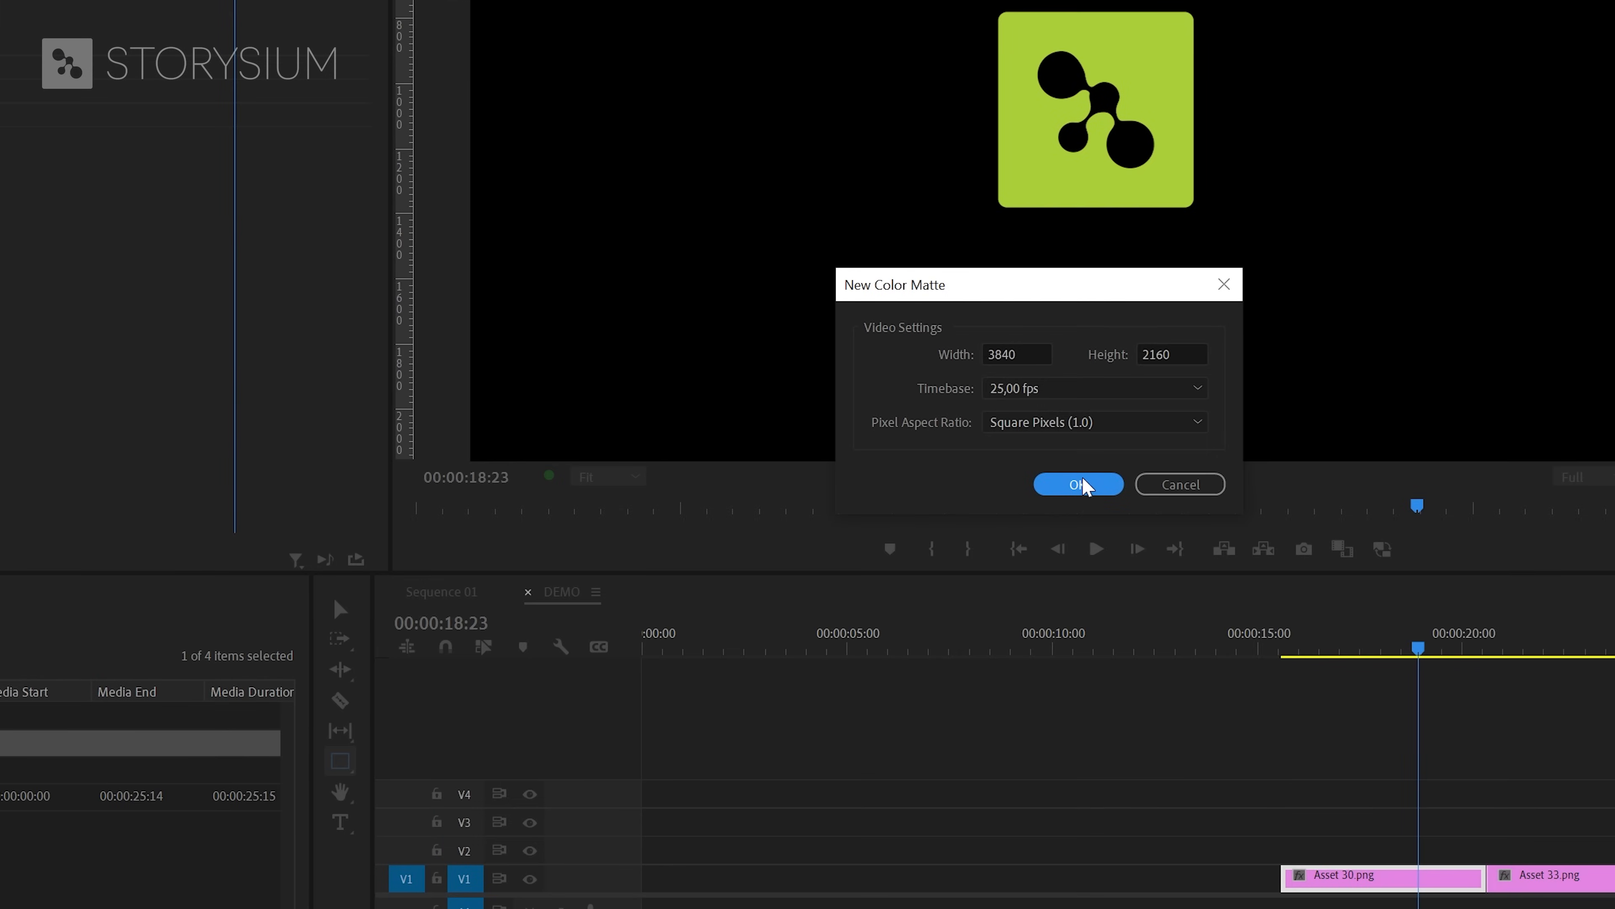
{"action": "left_click", "coordinate": [1078, 484]}
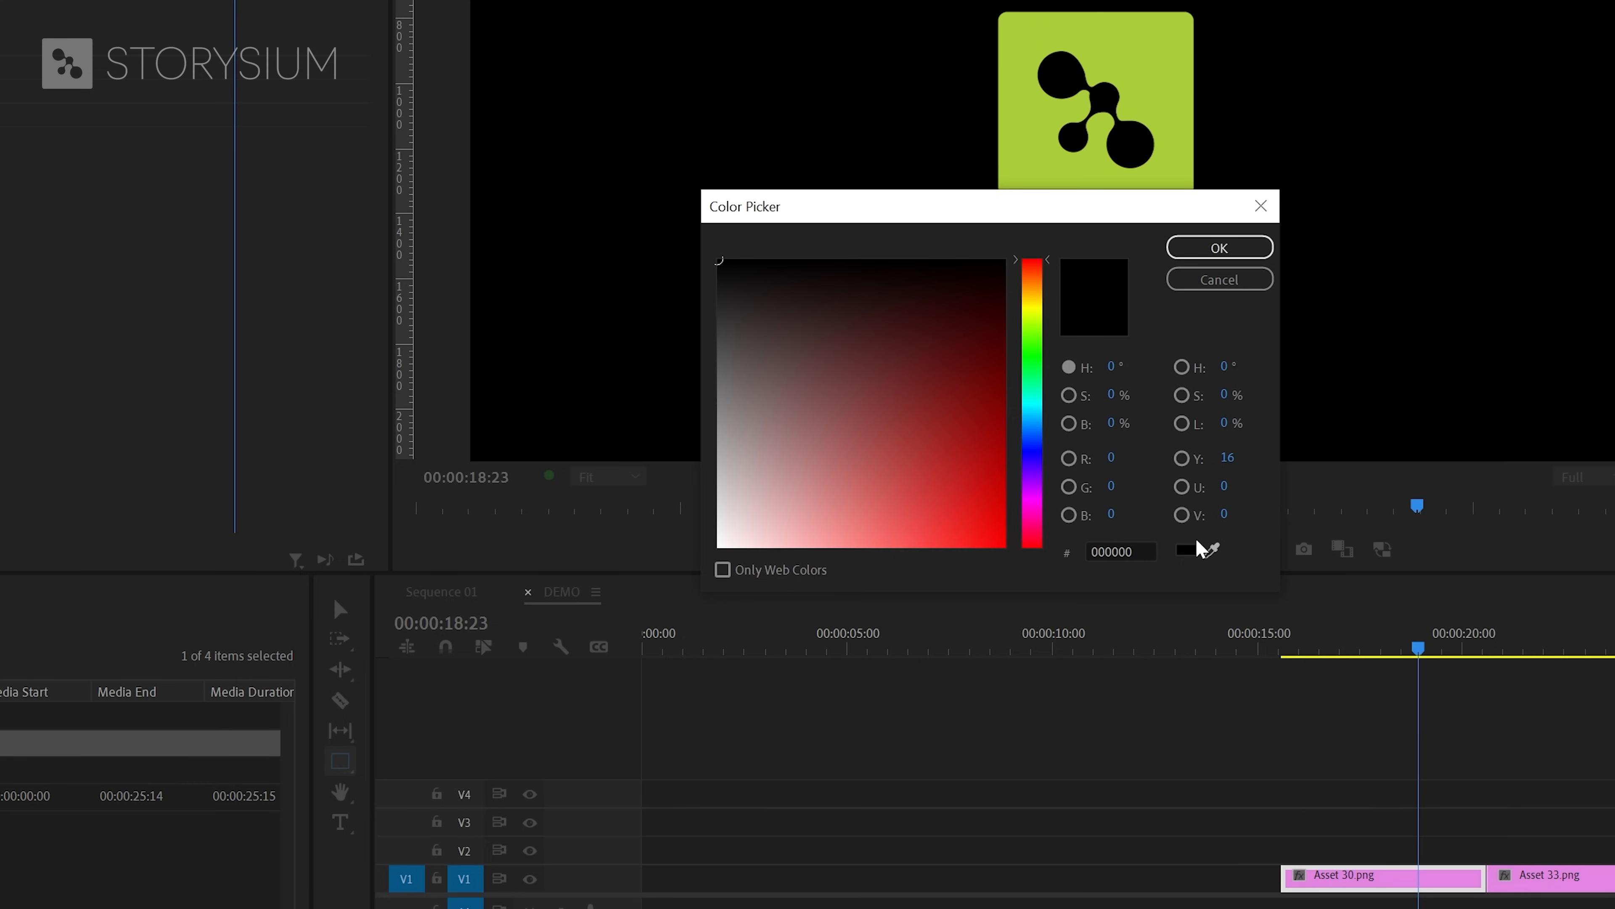
Step: Give the matte the off-white hex FBFFF0 and name it Background
{"action": "left_click", "coordinate": [1195, 160]}
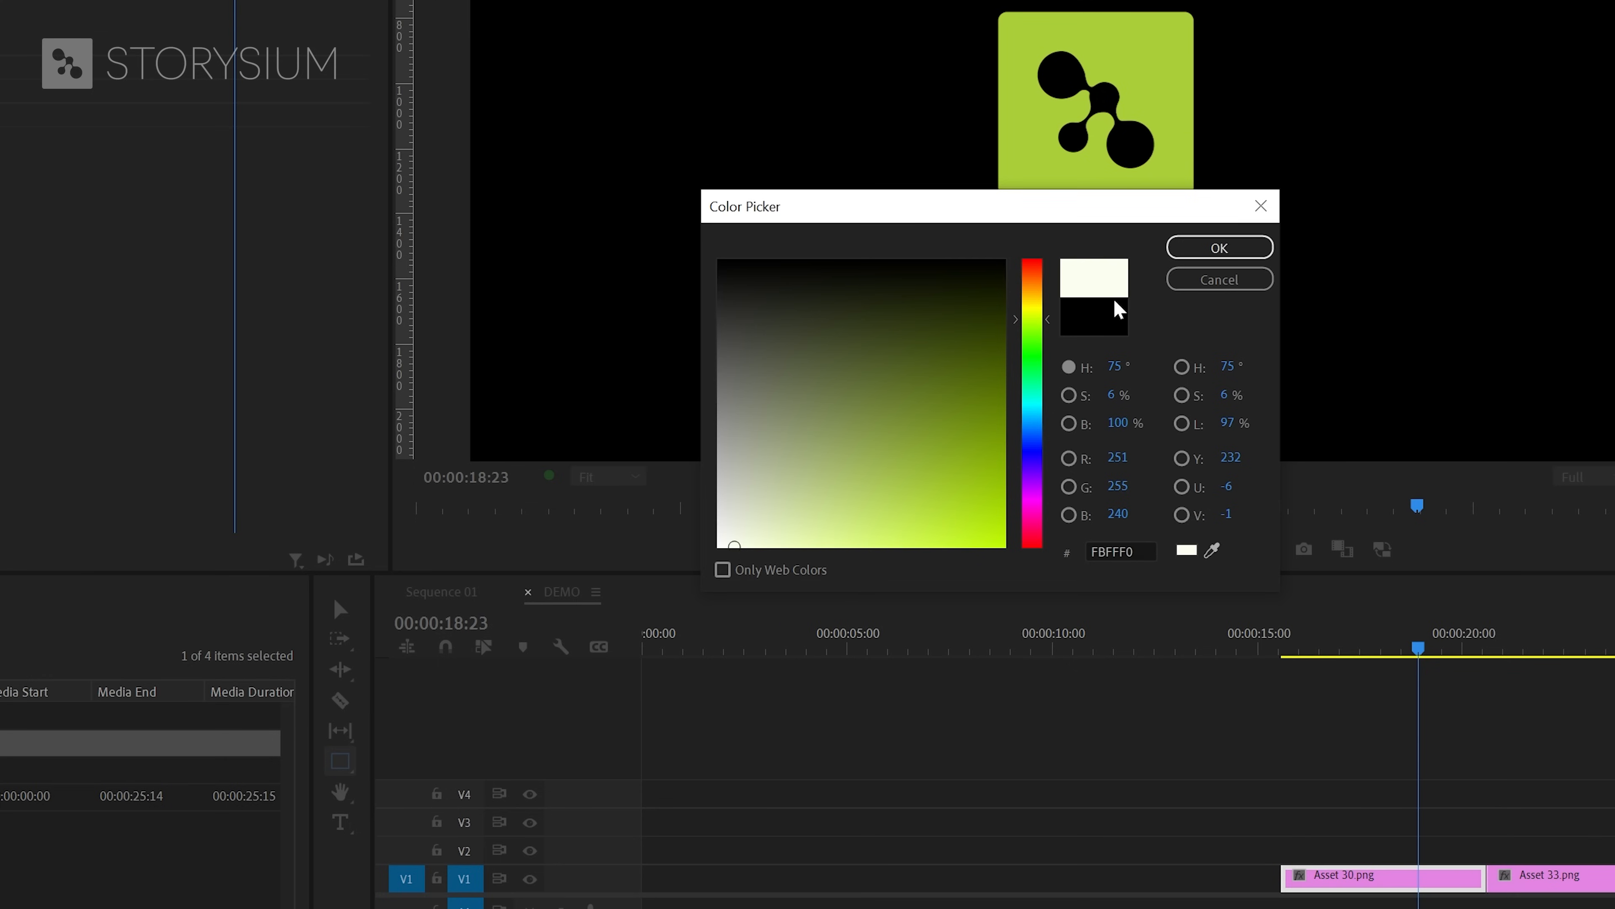
{"action": "left_click", "coordinate": [1219, 247]}
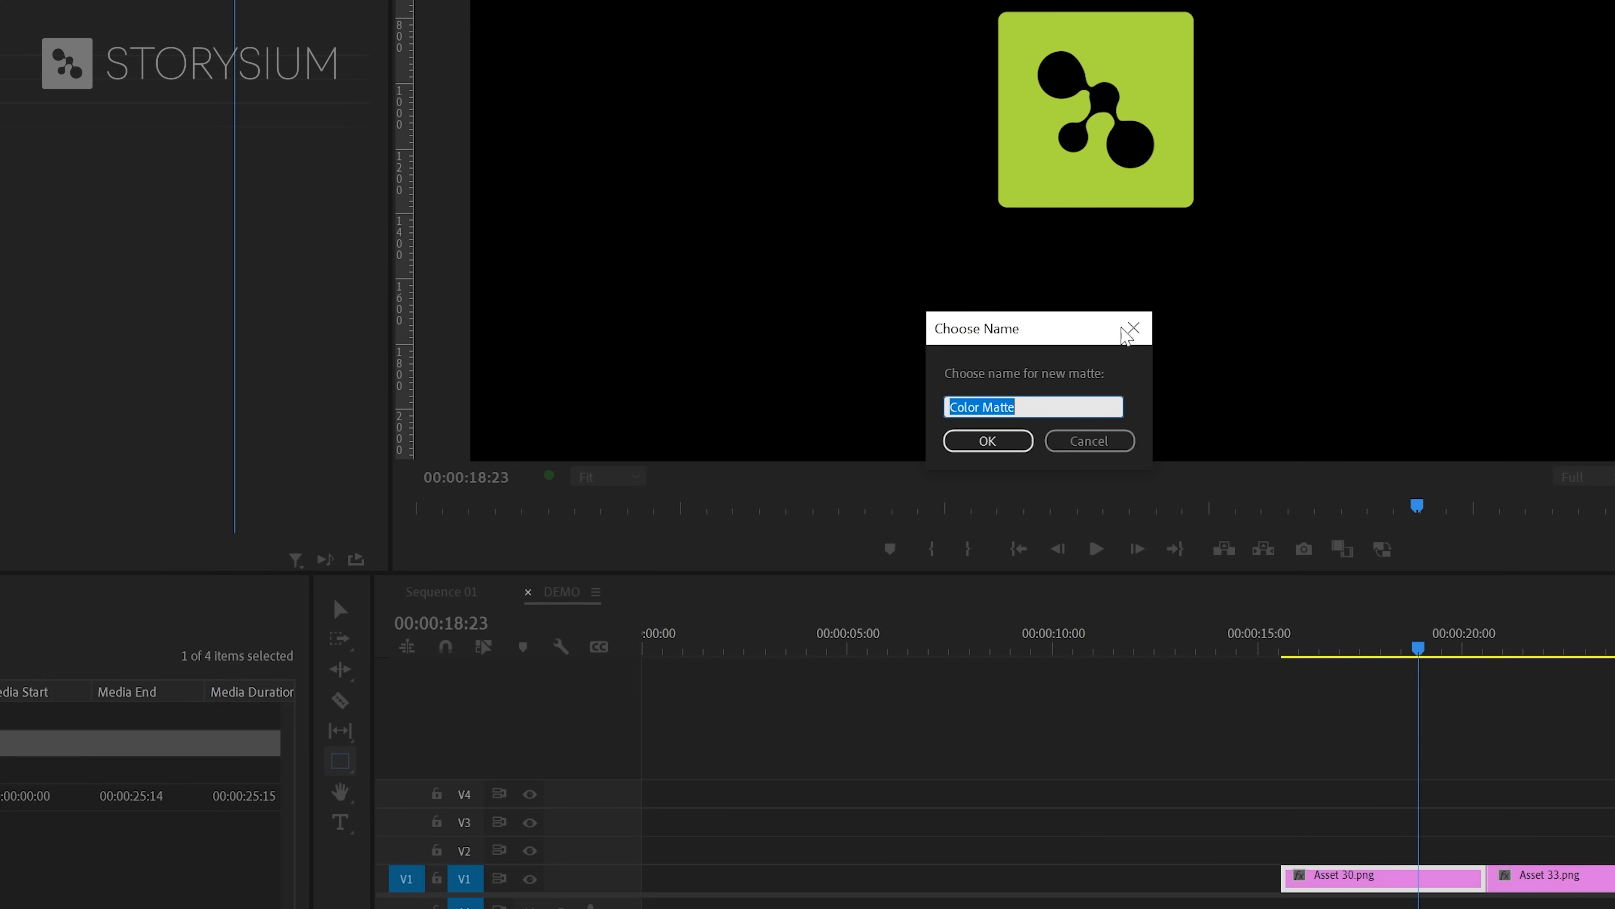
{"action": "type", "text": "Background"}
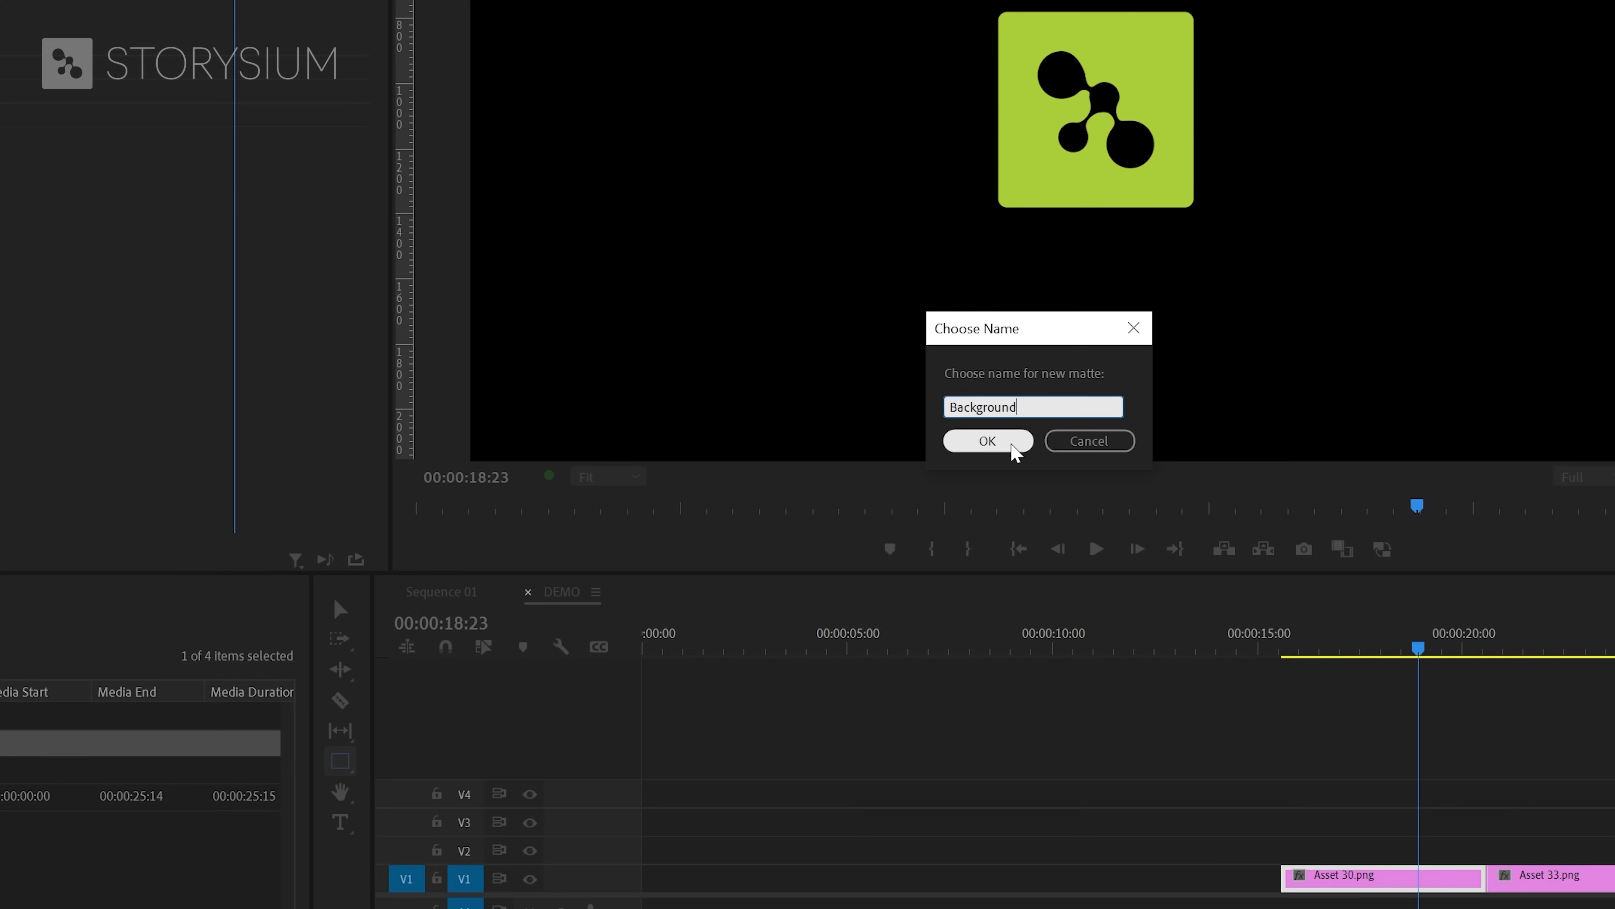
{"action": "left_click", "coordinate": [986, 440]}
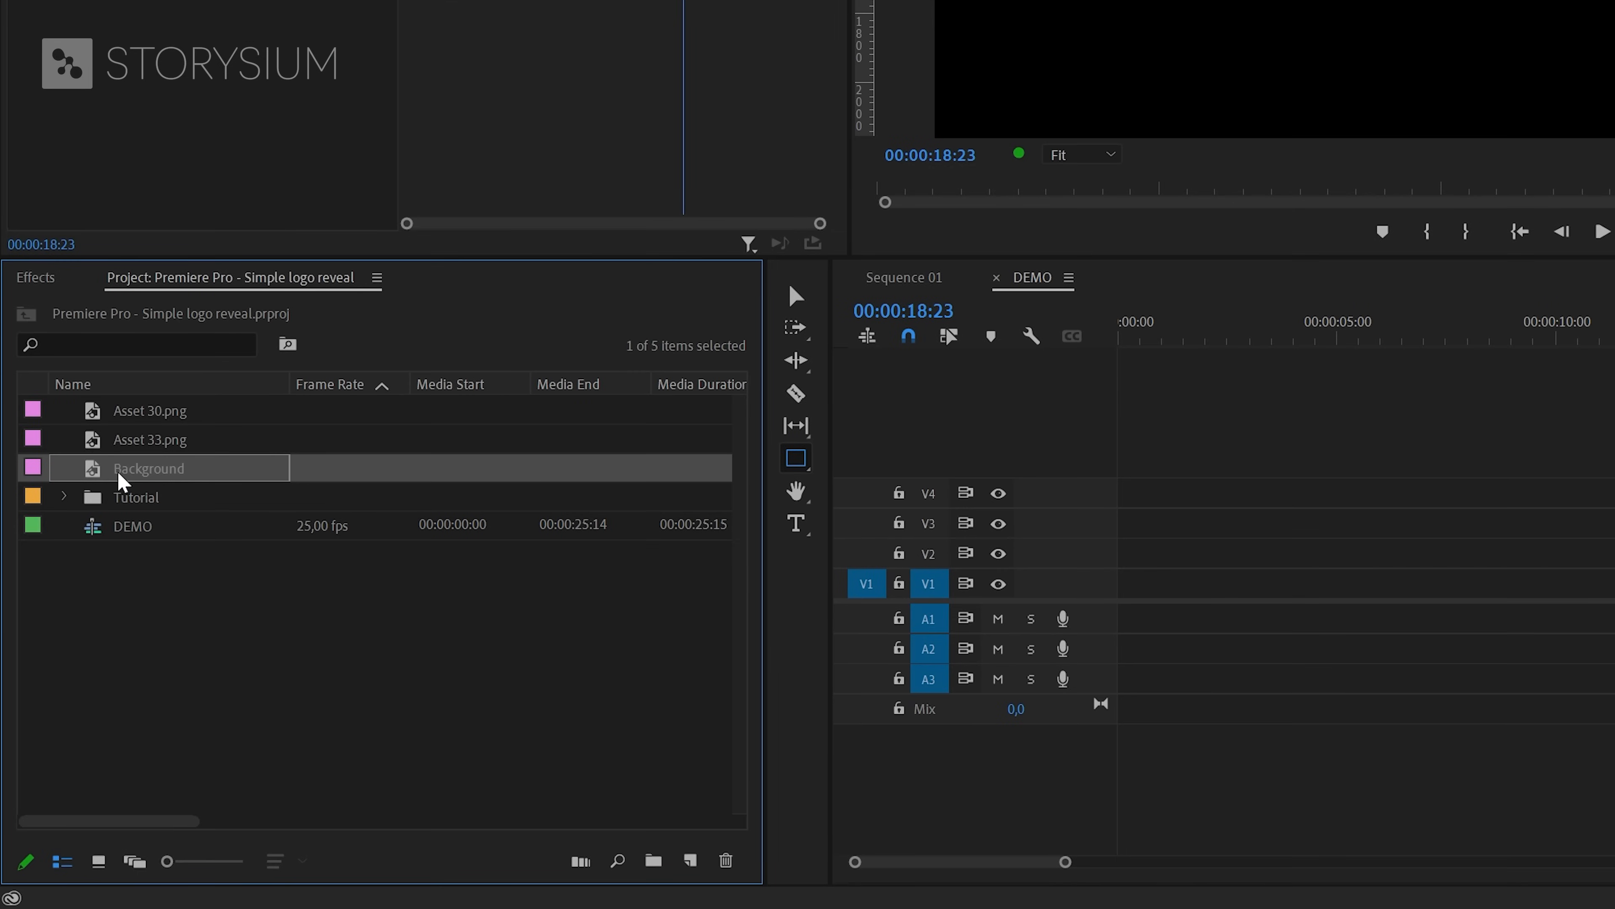
Step: Place Background on V1 at the start and add a subtle Lumetri vignette around -2
{"action": "left_click_drag", "start_coordinate": [147, 468], "coordinate": [1226, 582]}
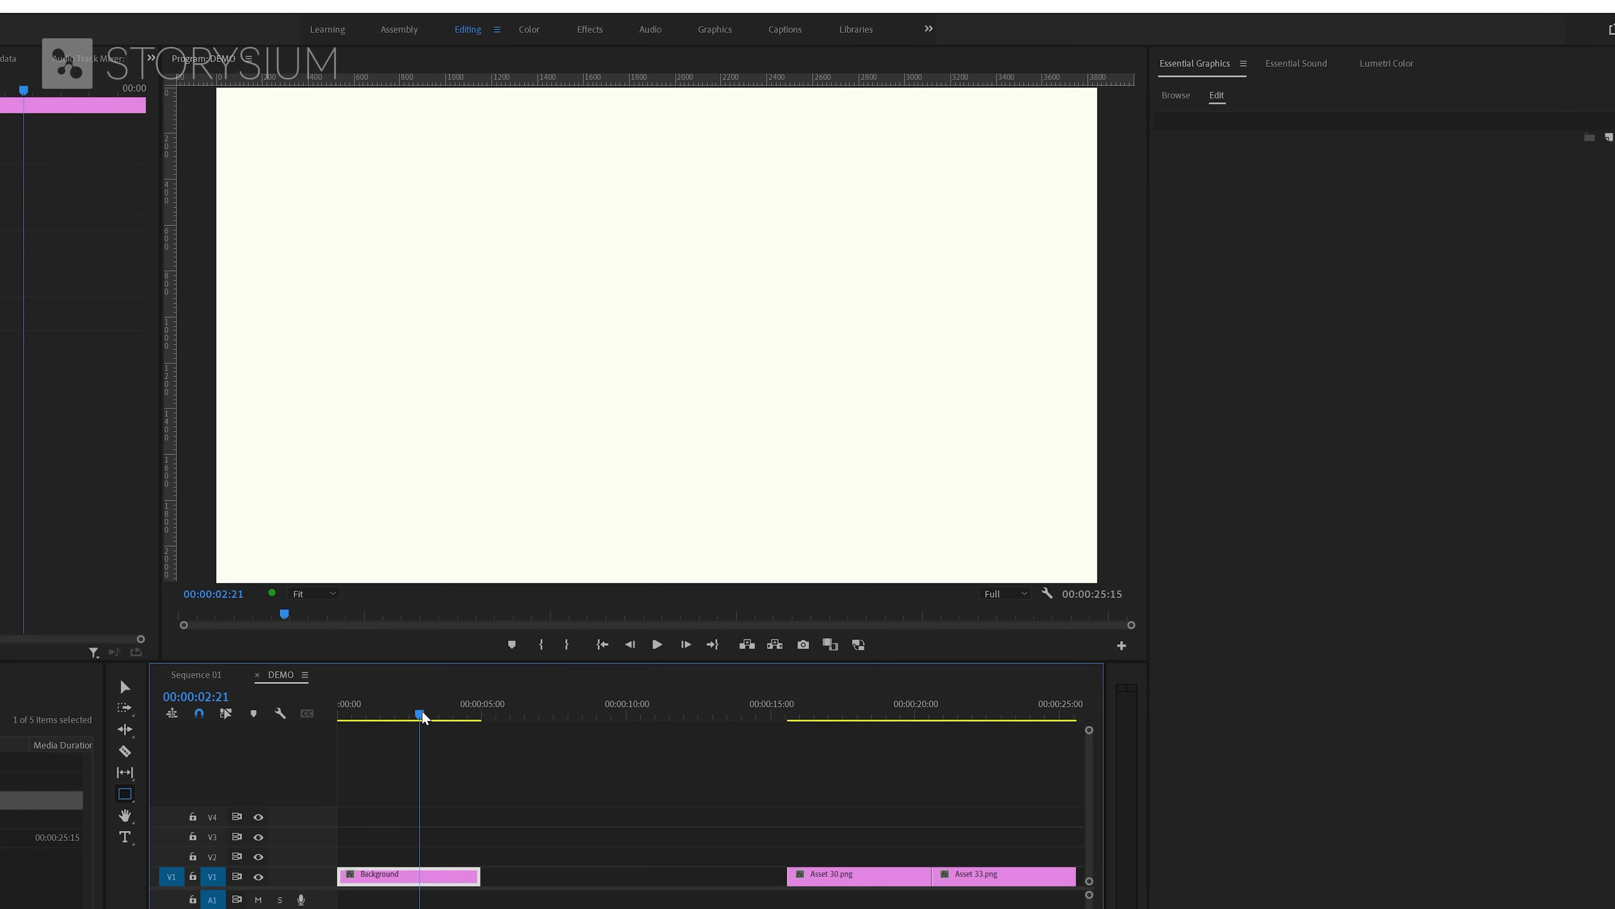
{"action": "left_click", "coordinate": [1387, 63]}
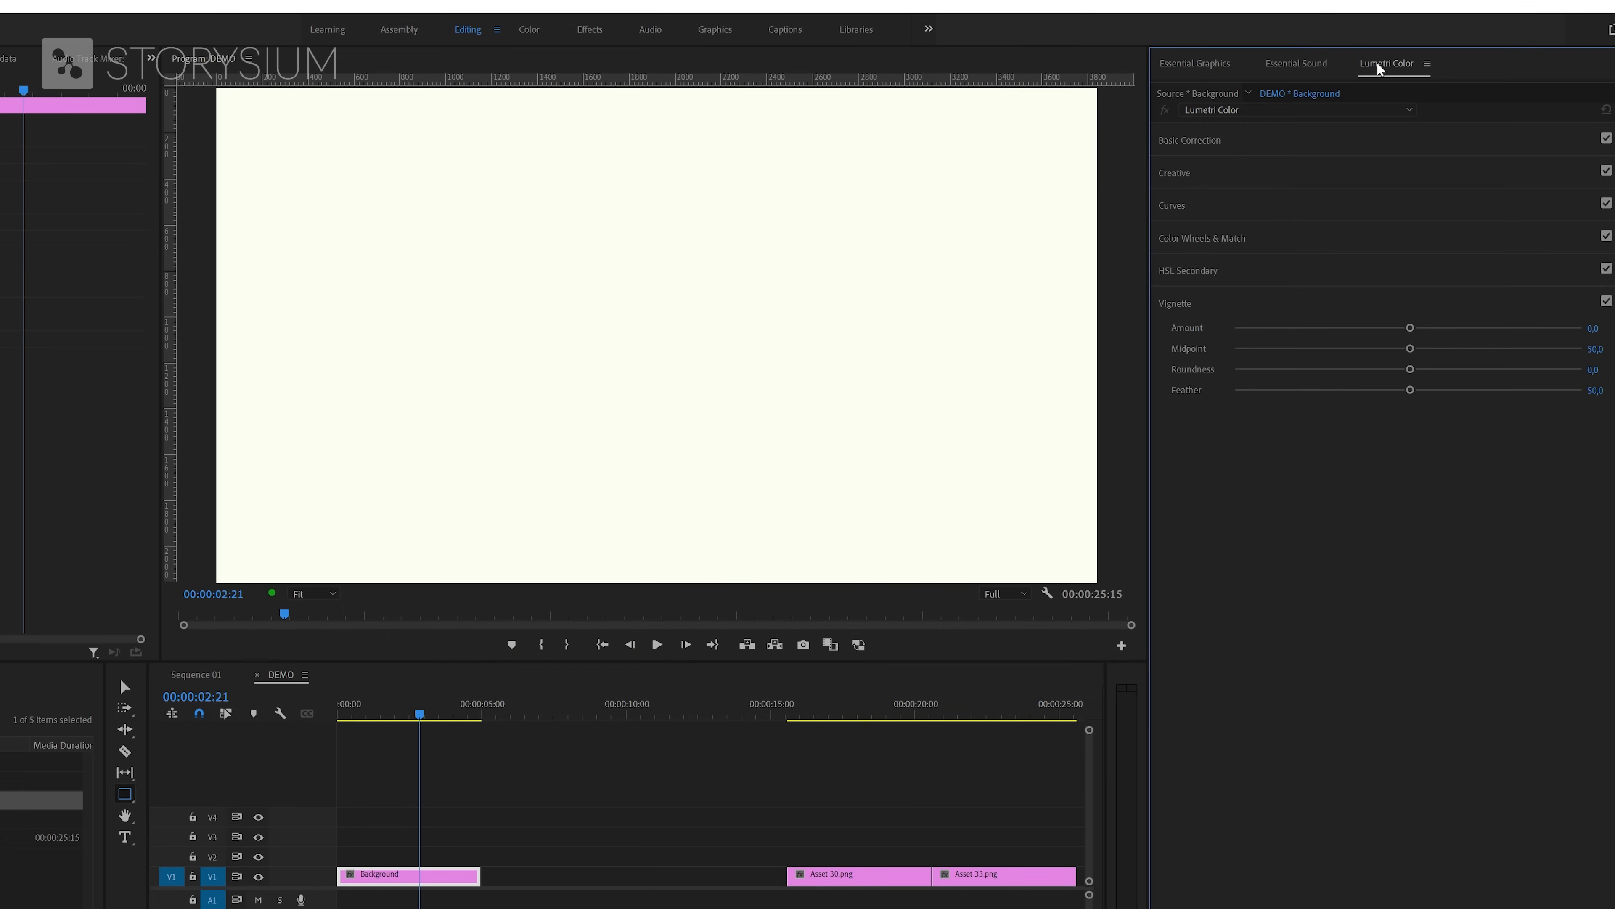
{"action": "left_click_drag", "start_coordinate": [1410, 328], "coordinate": [1238, 328]}
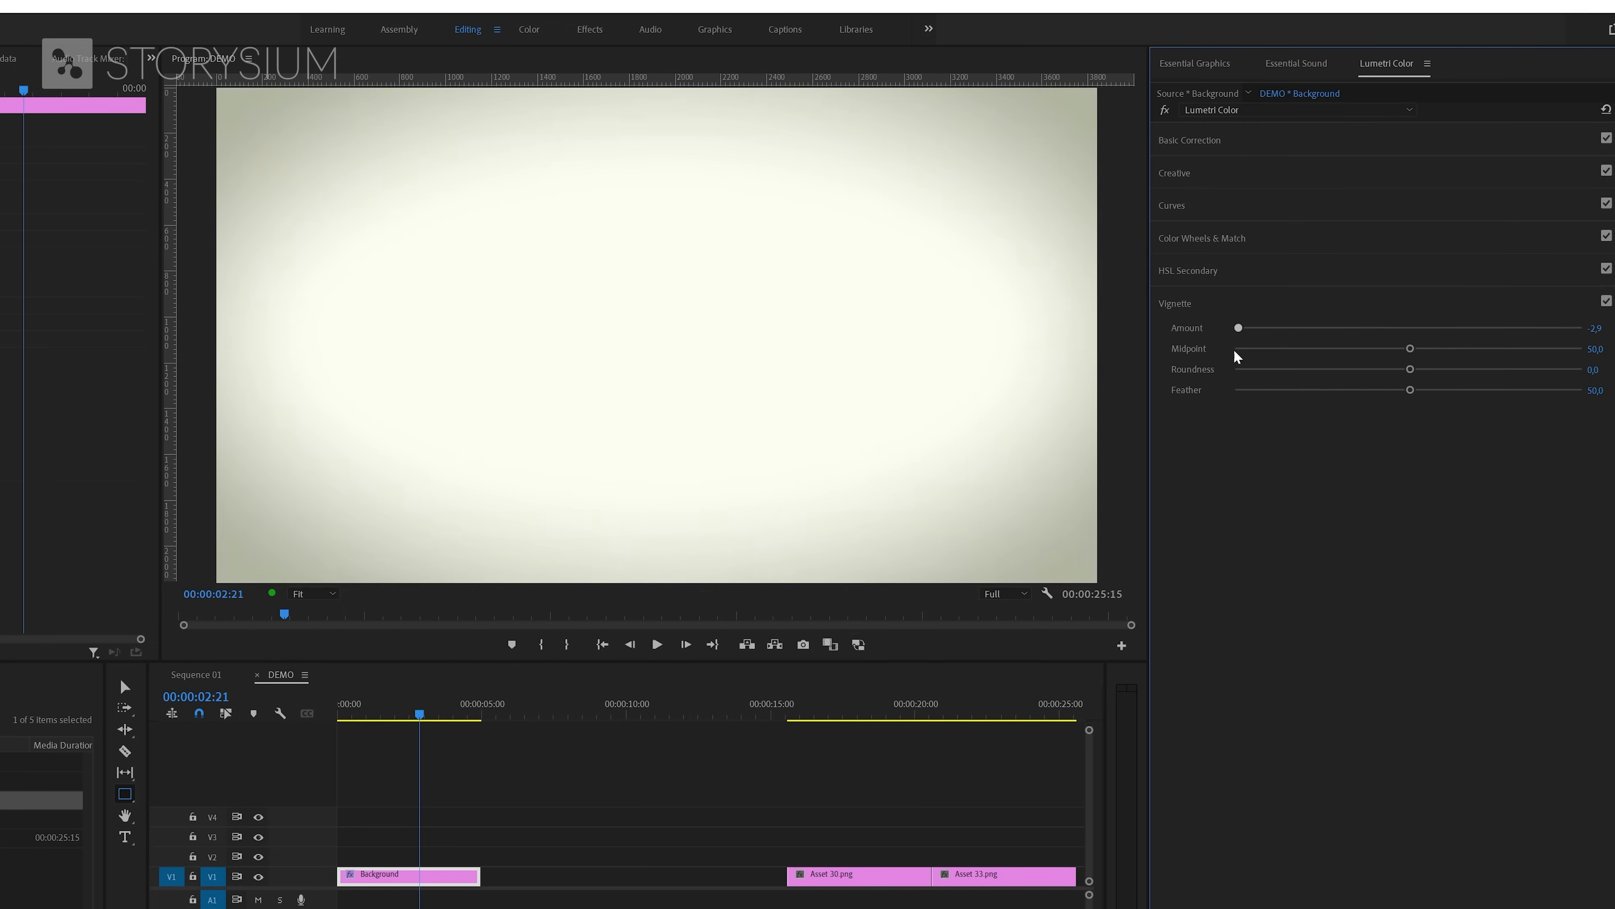
{"action": "left_click_drag", "start_coordinate": [1238, 327], "coordinate": [1291, 327]}
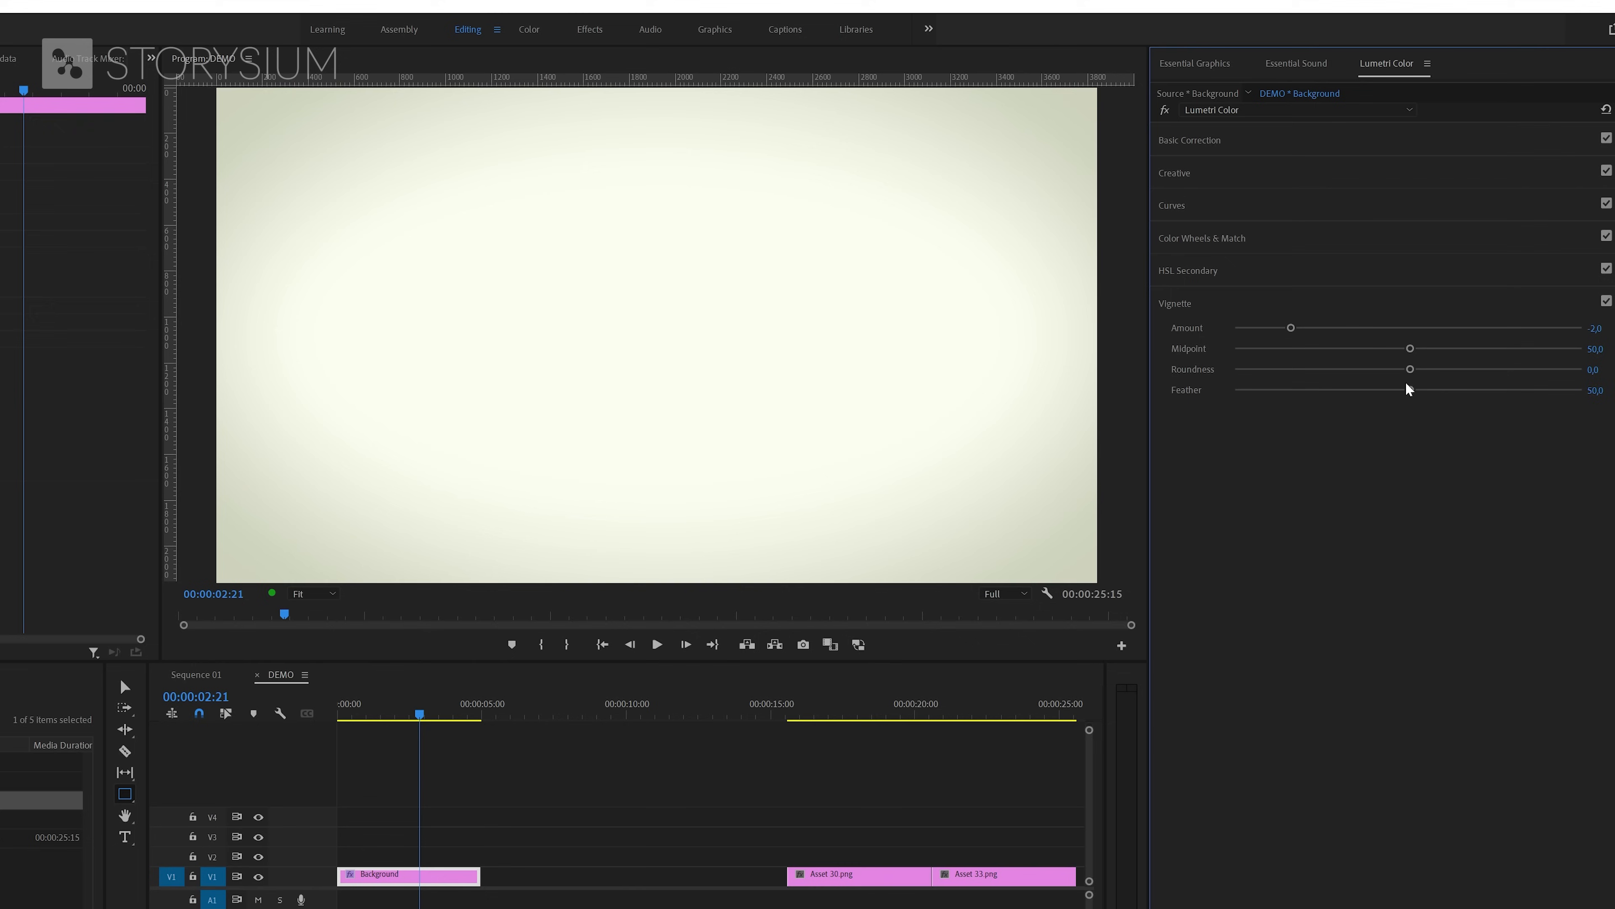
{"action": "left_click_drag", "start_coordinate": [1410, 389], "coordinate": [1495, 389]}
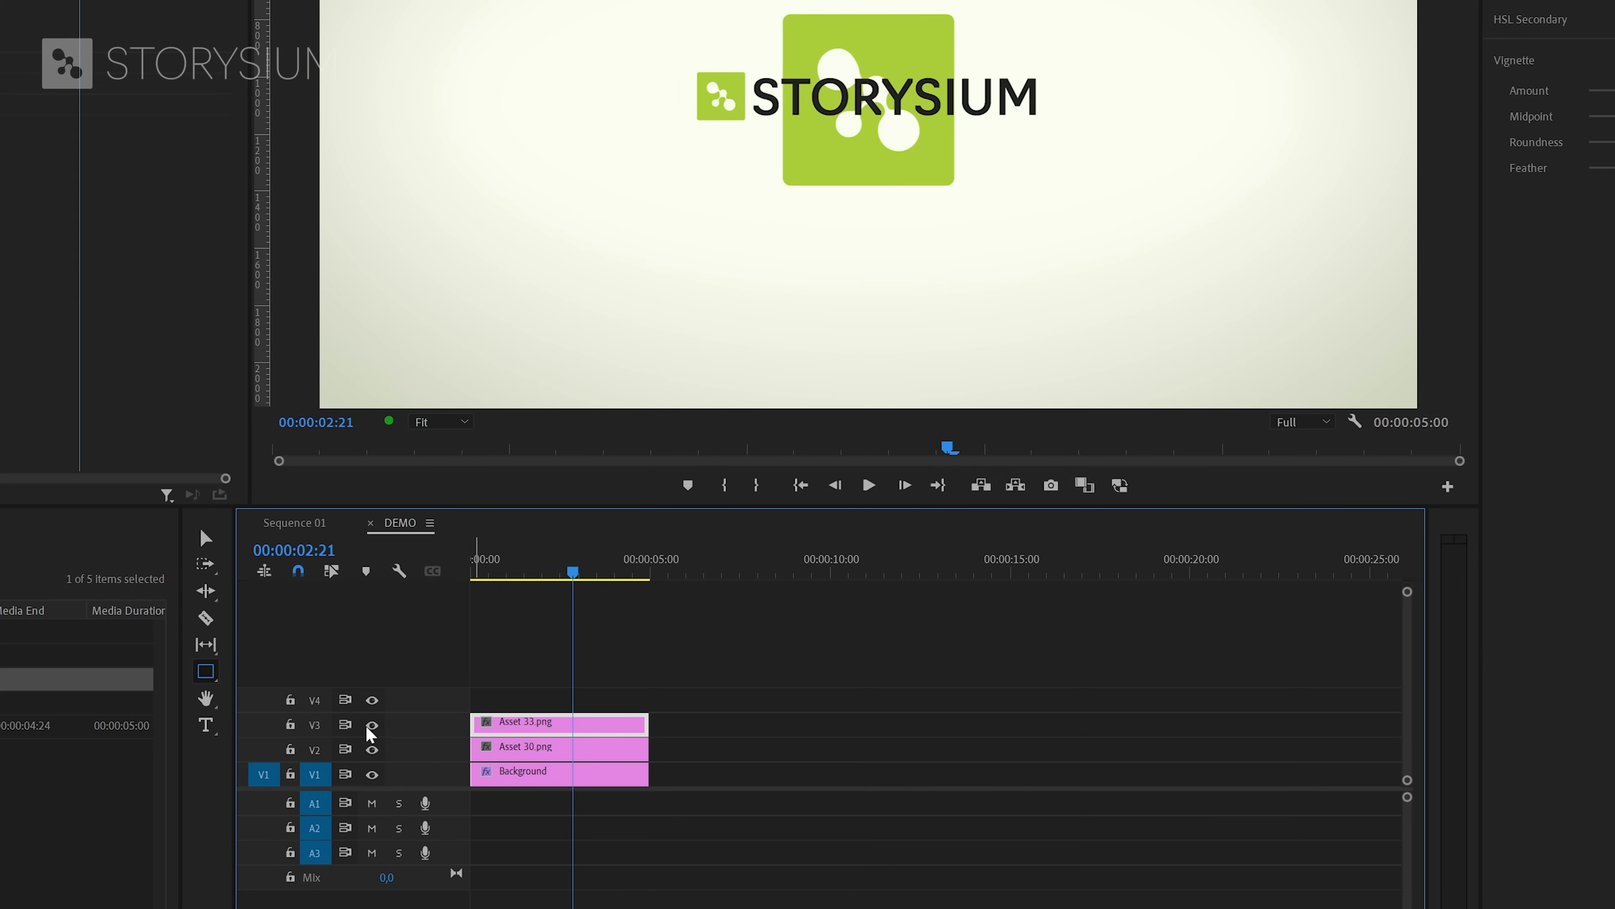
Step: Hide the V3 wordmark track and draw a small green rectangle graphic onto V4
{"action": "left_click", "coordinate": [371, 726]}
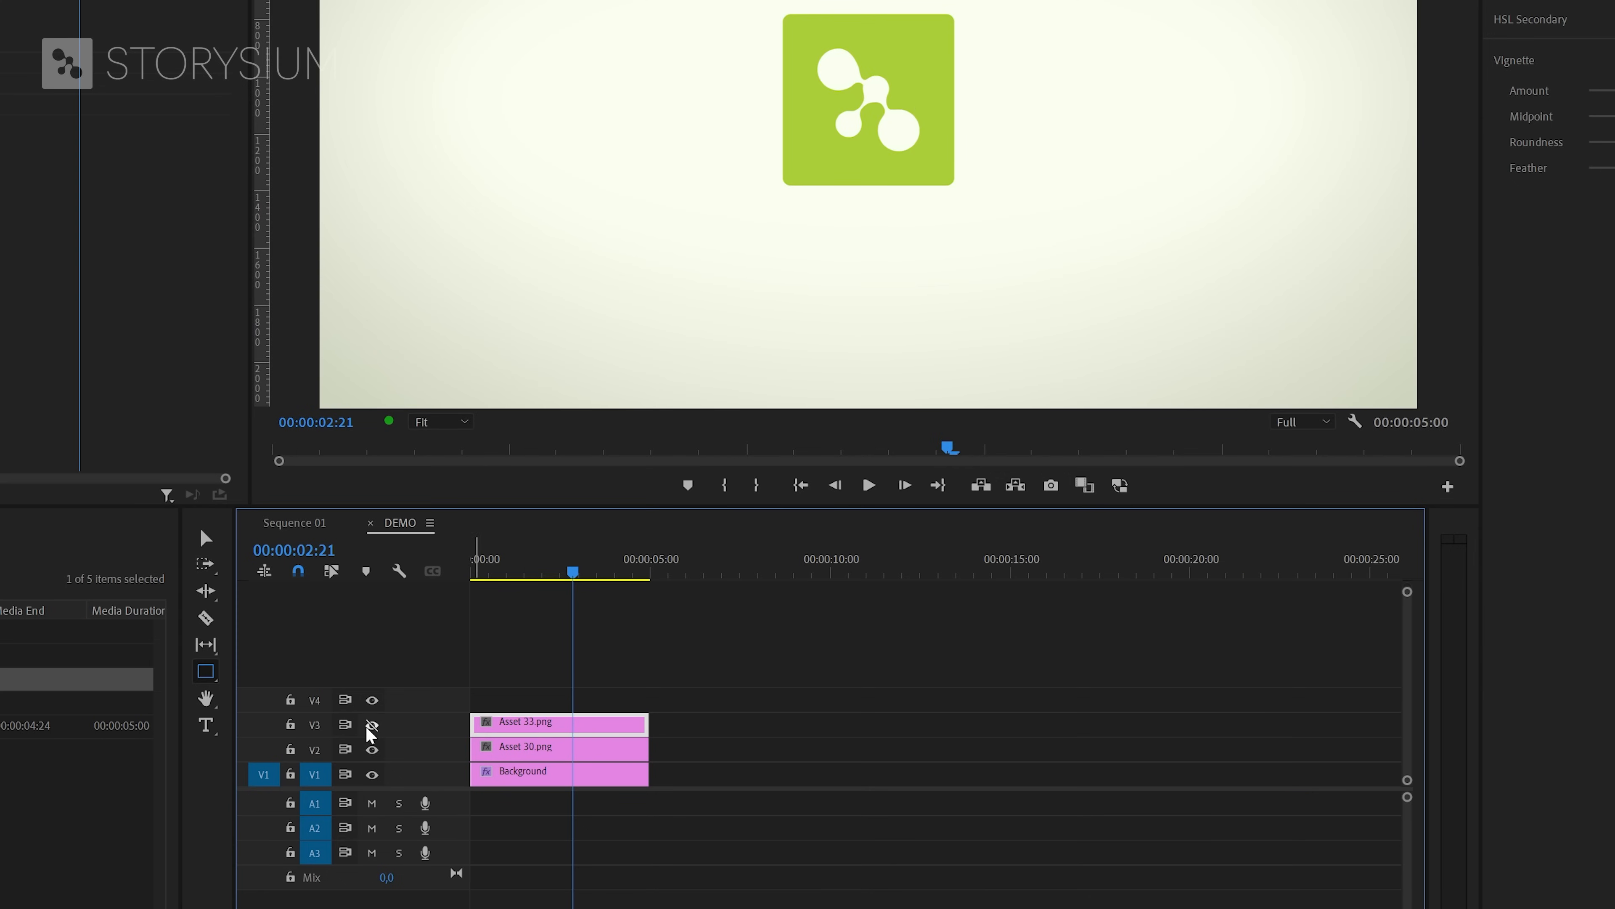
{"action": "left_click", "coordinate": [206, 671]}
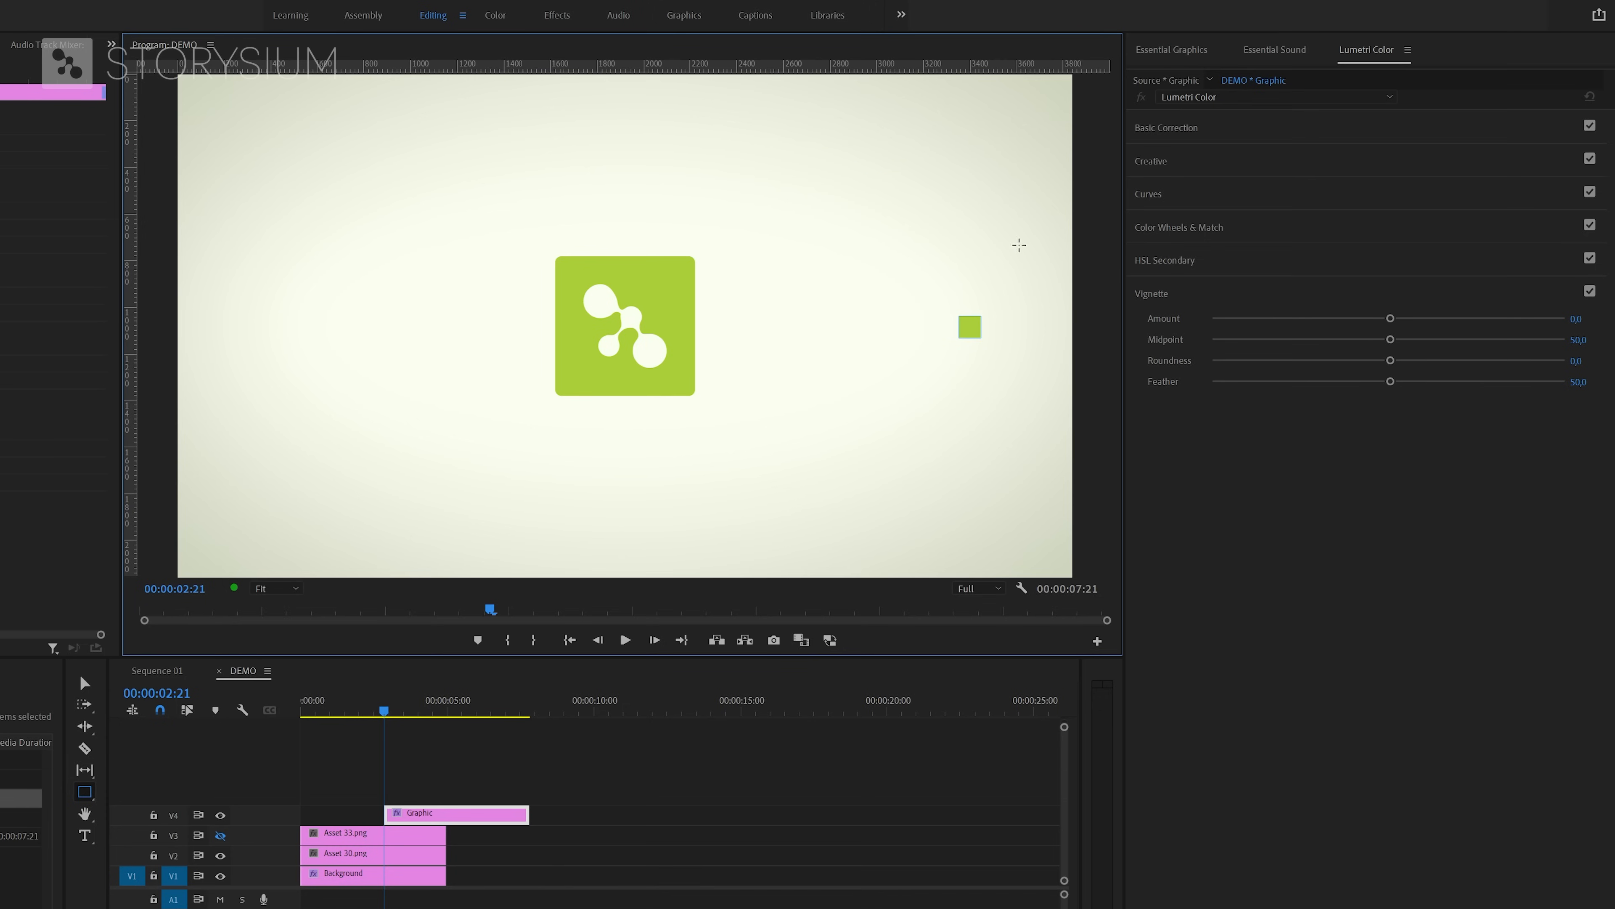
{"action": "left_click", "coordinate": [1171, 50]}
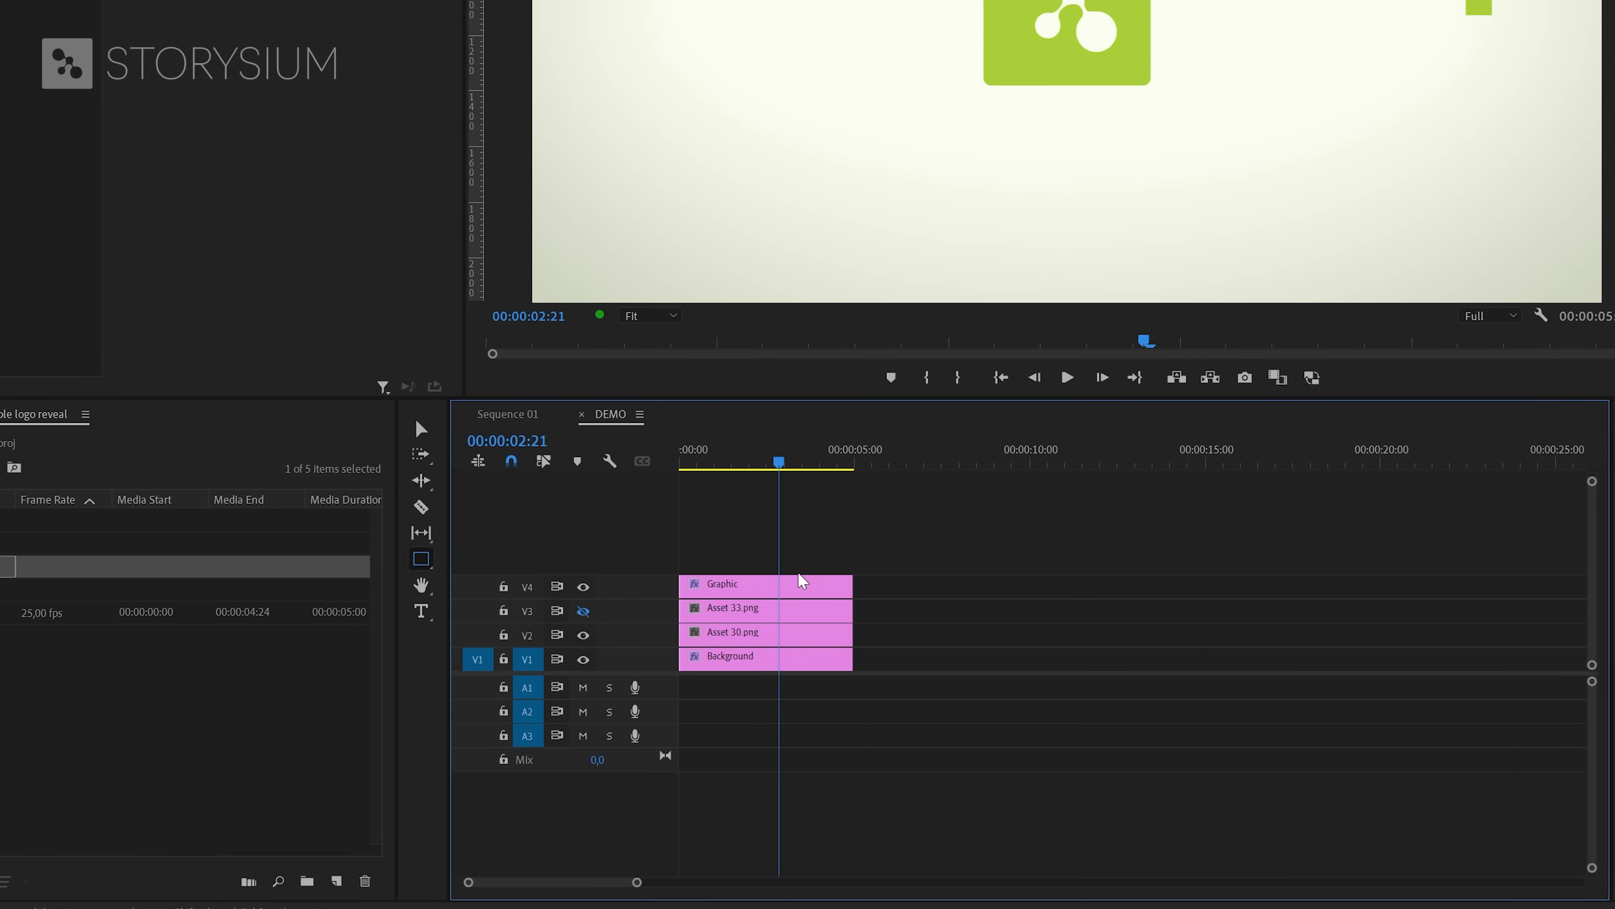
Step: Enable Vector Motion keyframes for the Graphic's Position and Scale Height and set their values
{"action": "left_click", "coordinate": [762, 584]}
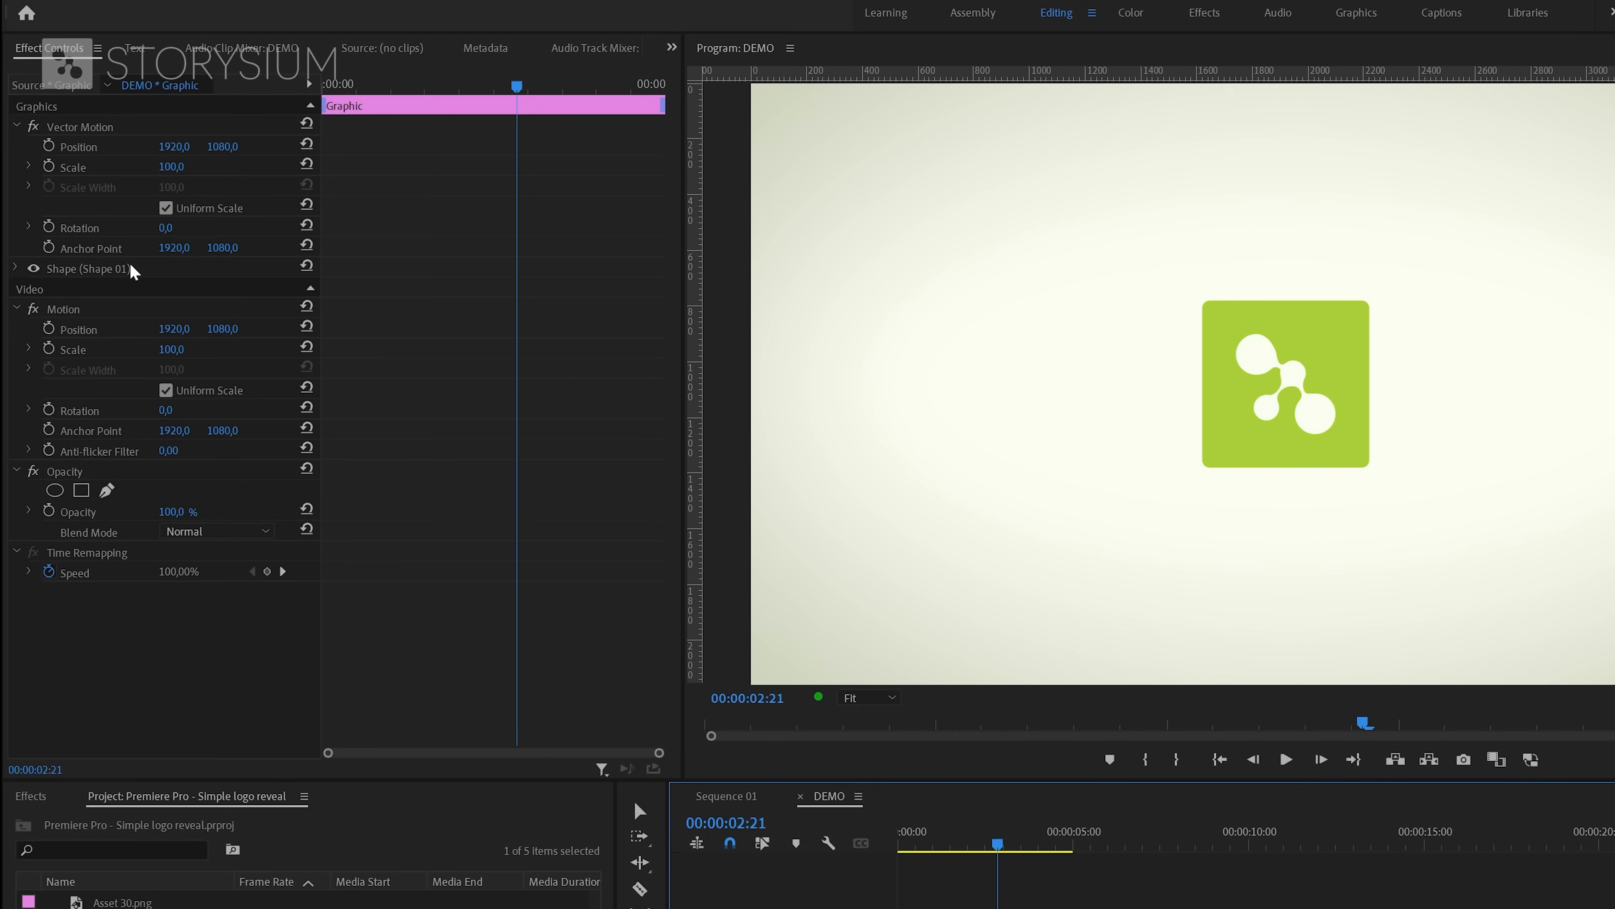
{"action": "mouse_move", "coordinate": [93, 254]}
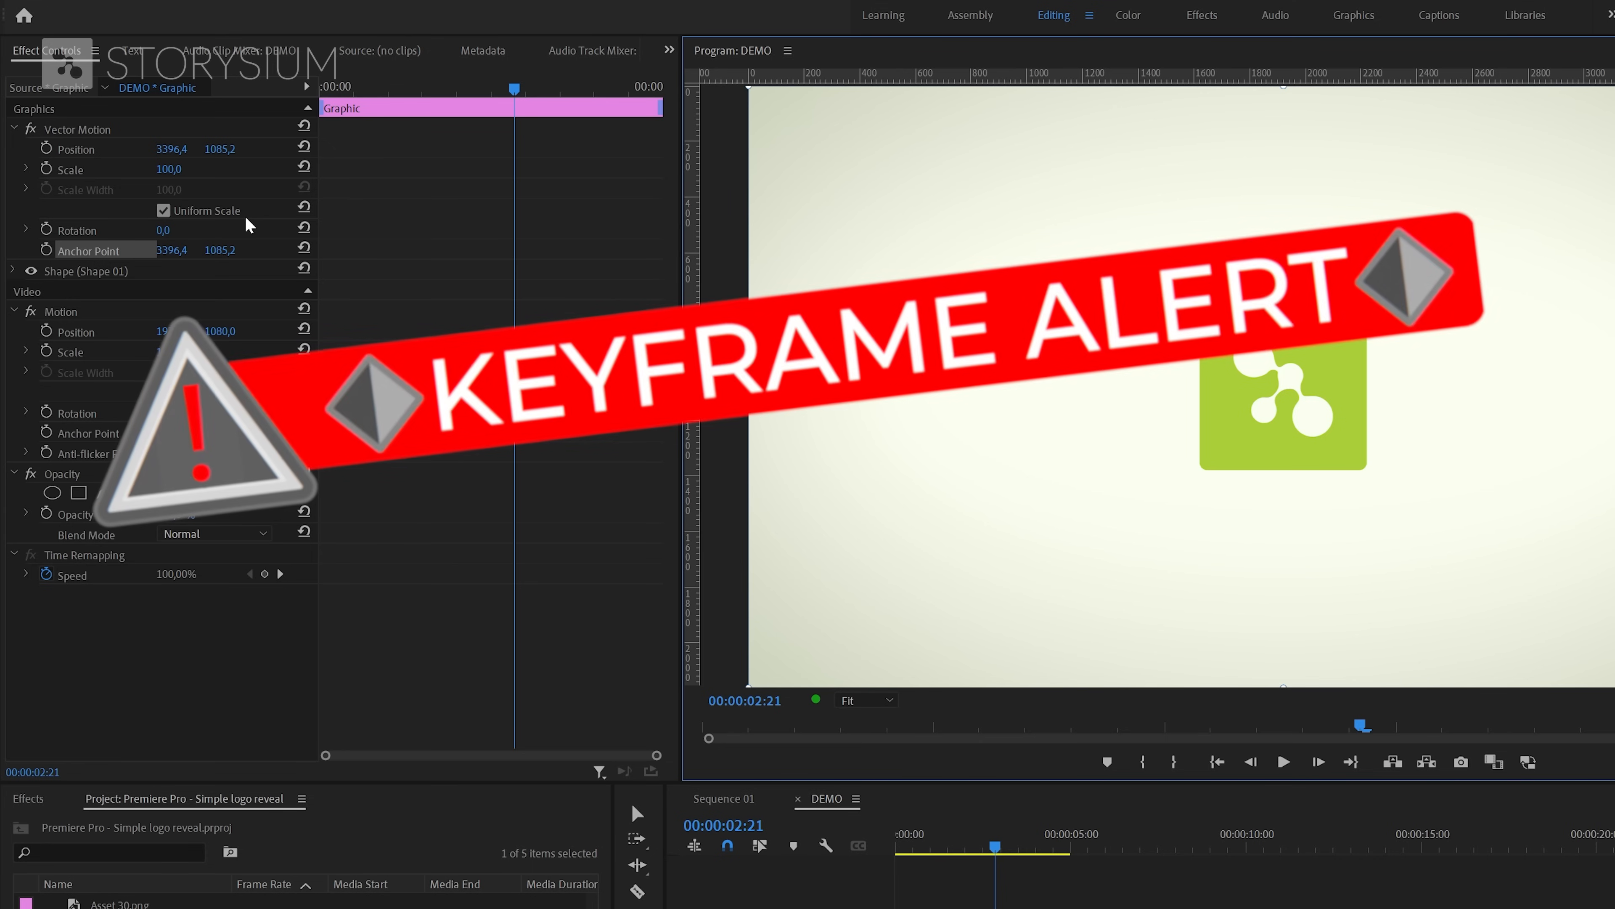
{"action": "left_click", "coordinate": [47, 149]}
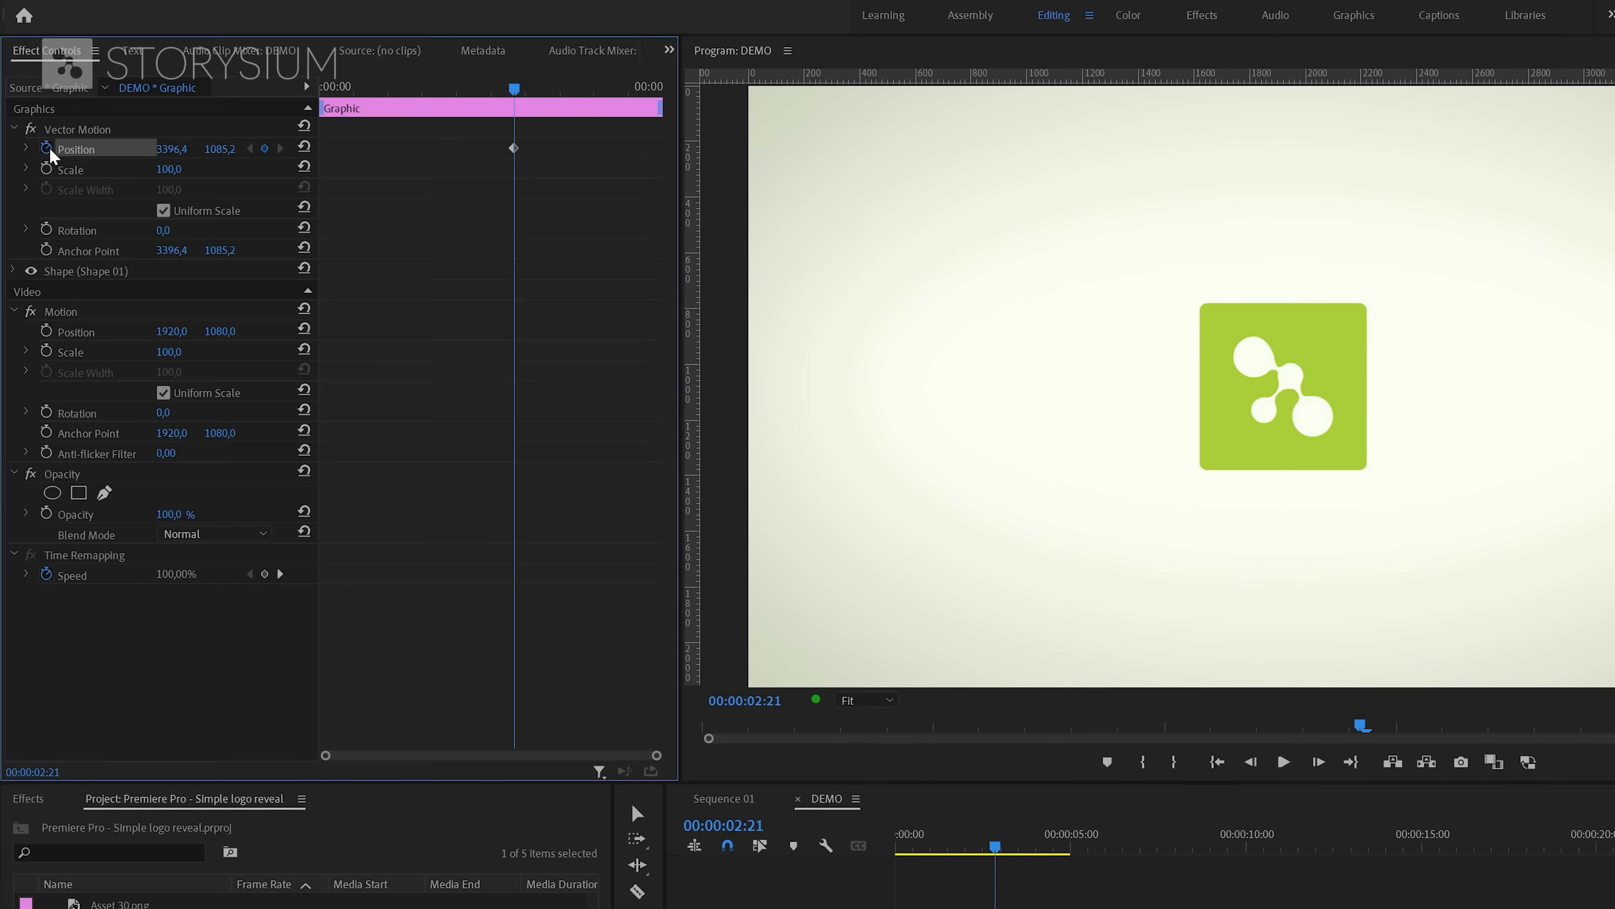
{"action": "mouse_move", "coordinate": [165, 211]}
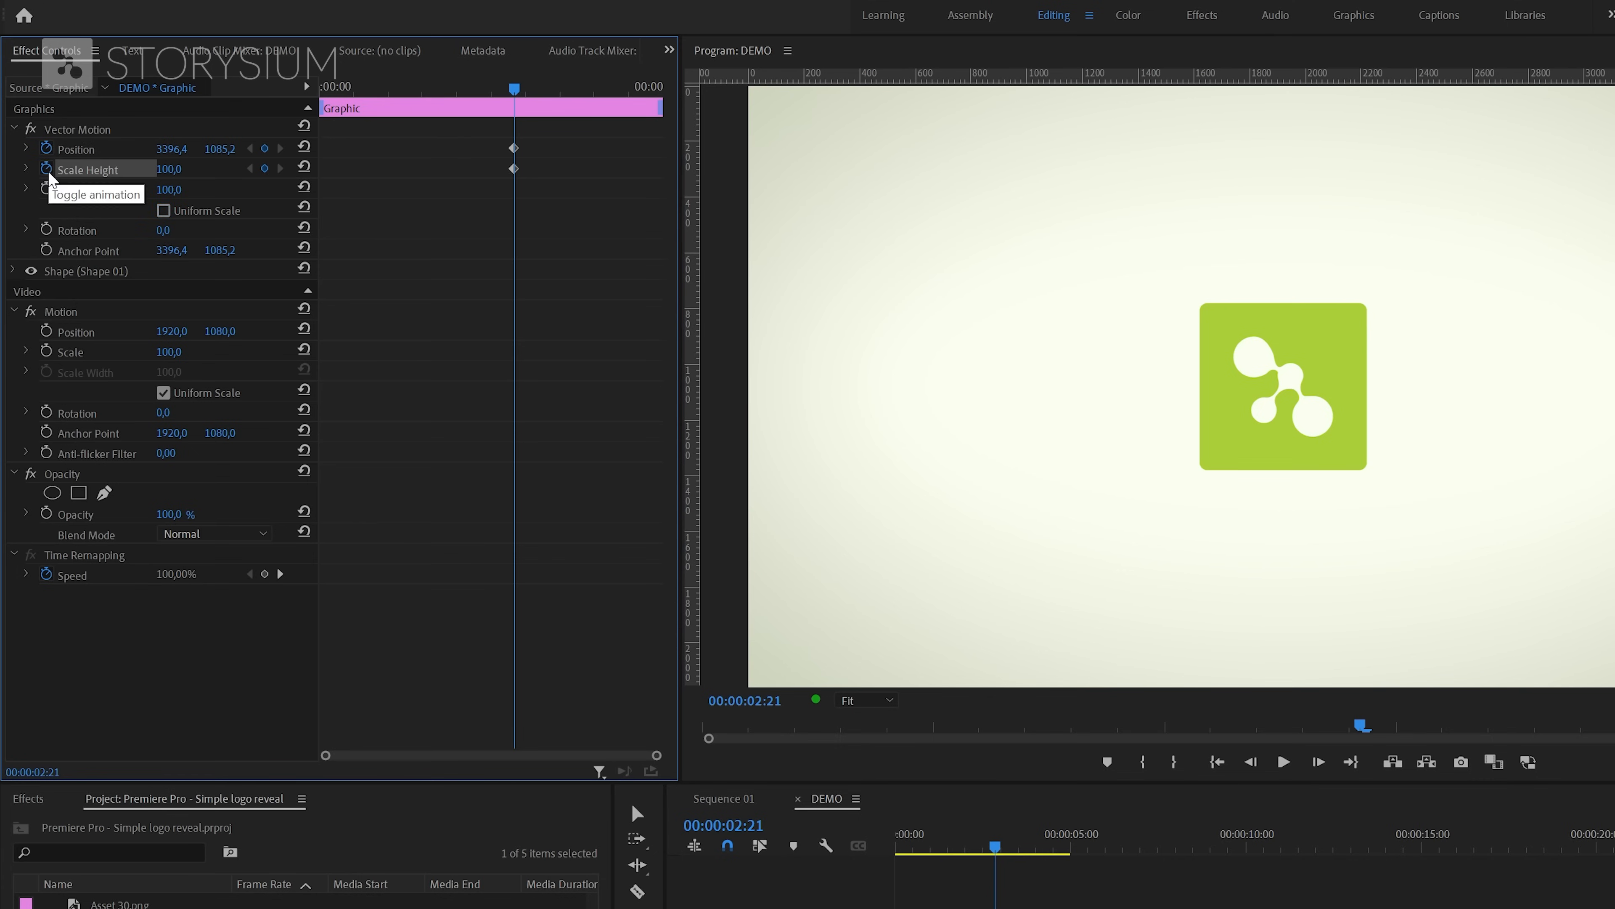
{"action": "left_click", "coordinate": [45, 191]}
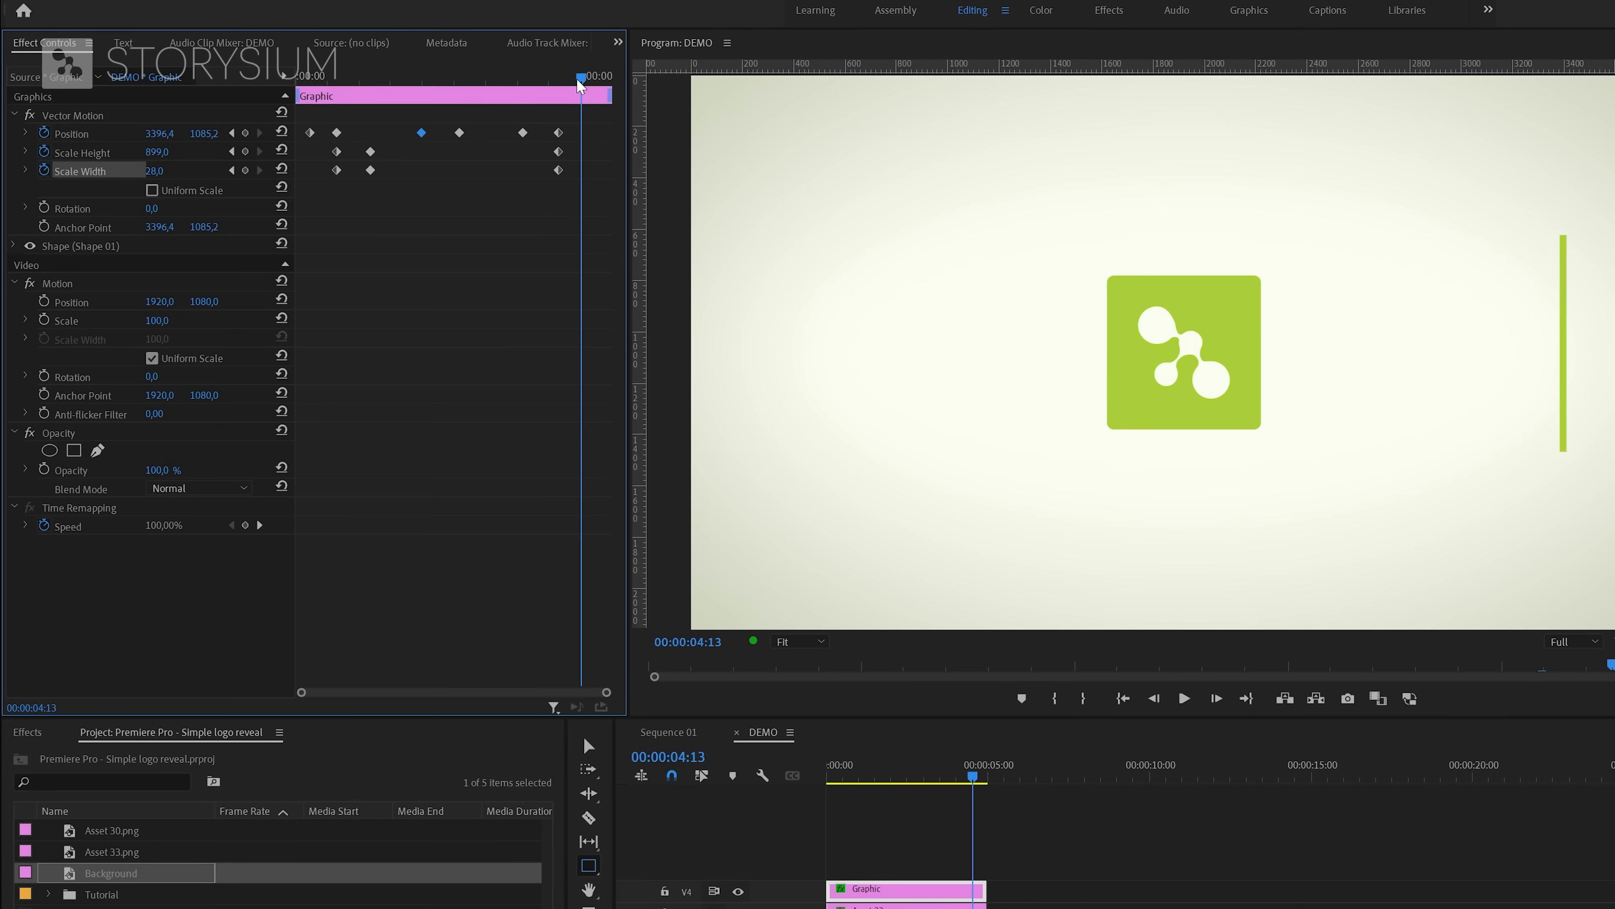
{"action": "double_click", "coordinate": [158, 151]}
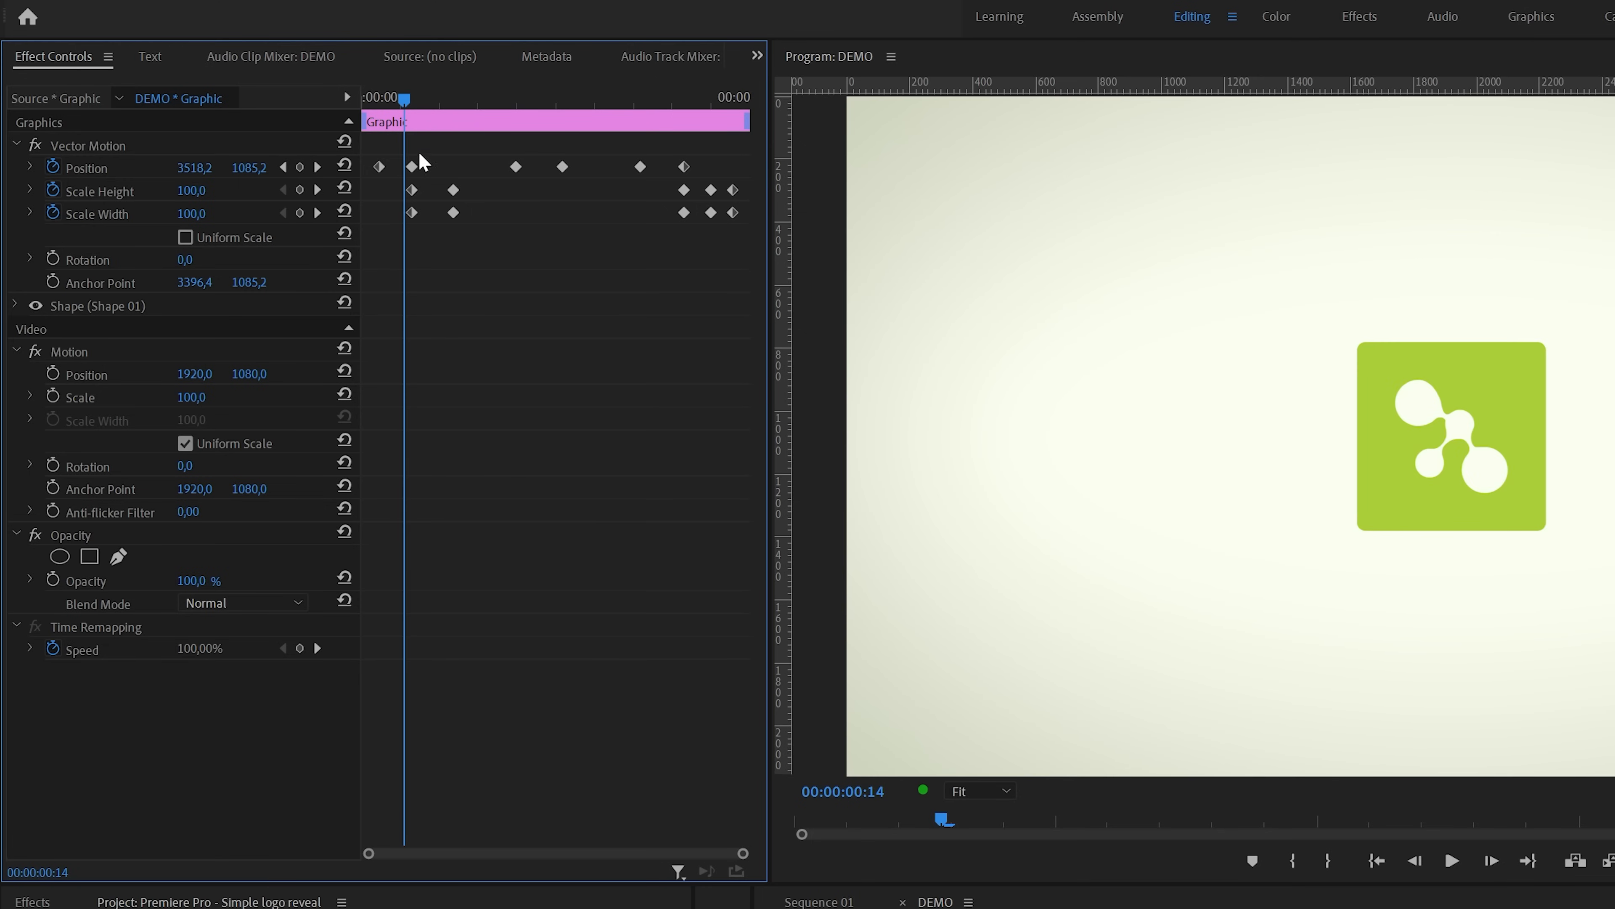
Step: Set the line's position keyframes to Ease Out via Temporal Interpolation
{"action": "left_click", "coordinate": [561, 166]}
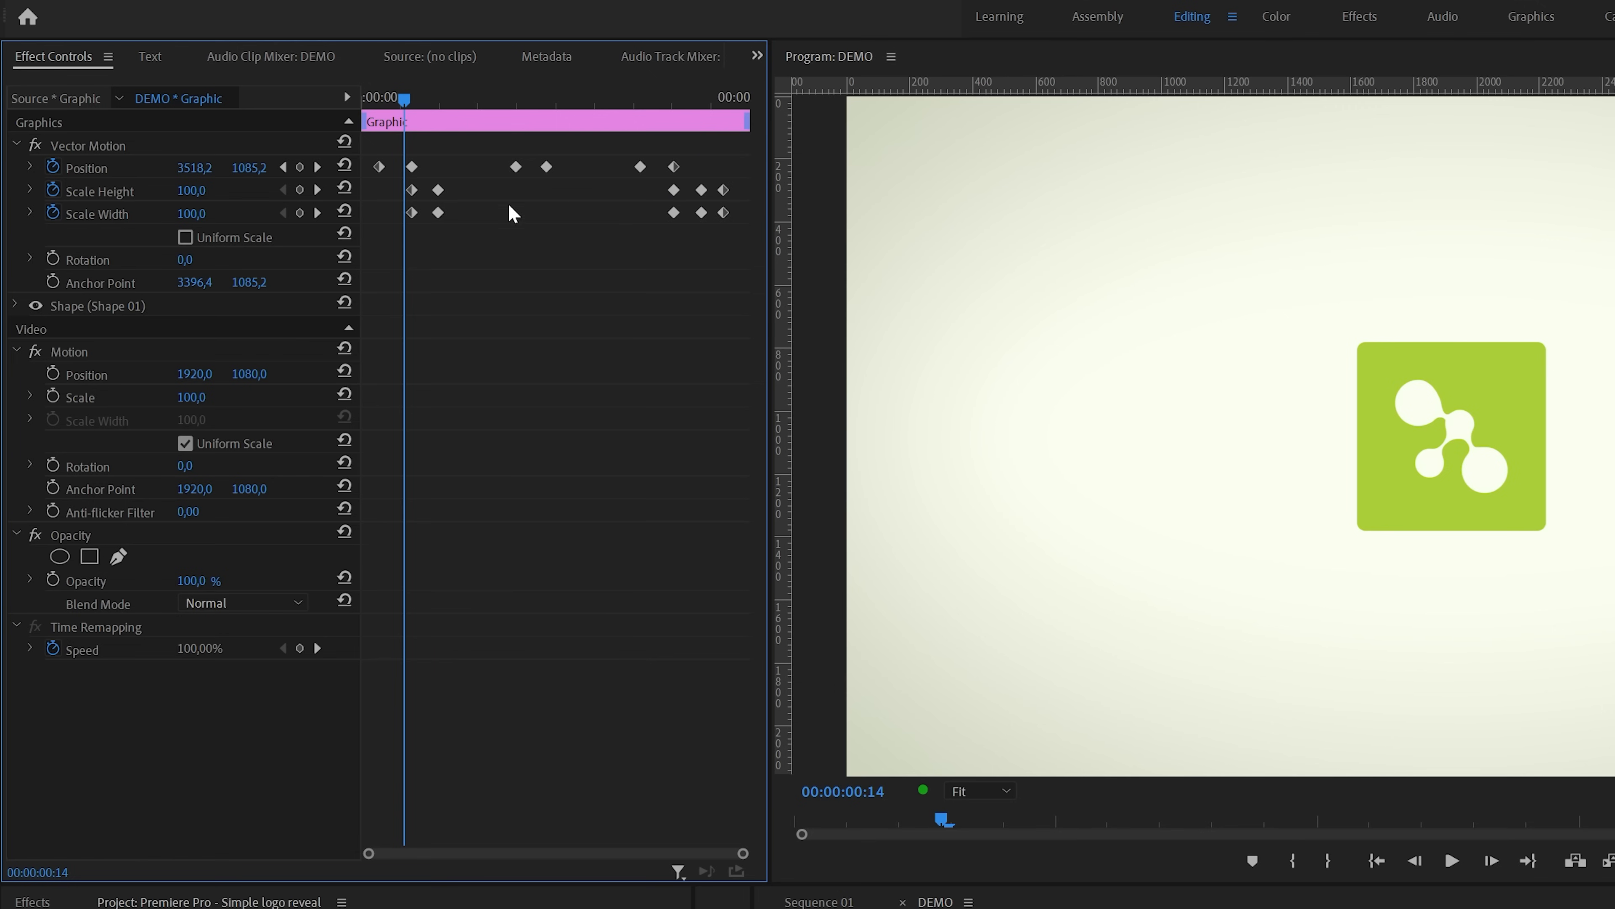
{"action": "right_click", "coordinate": [412, 166]}
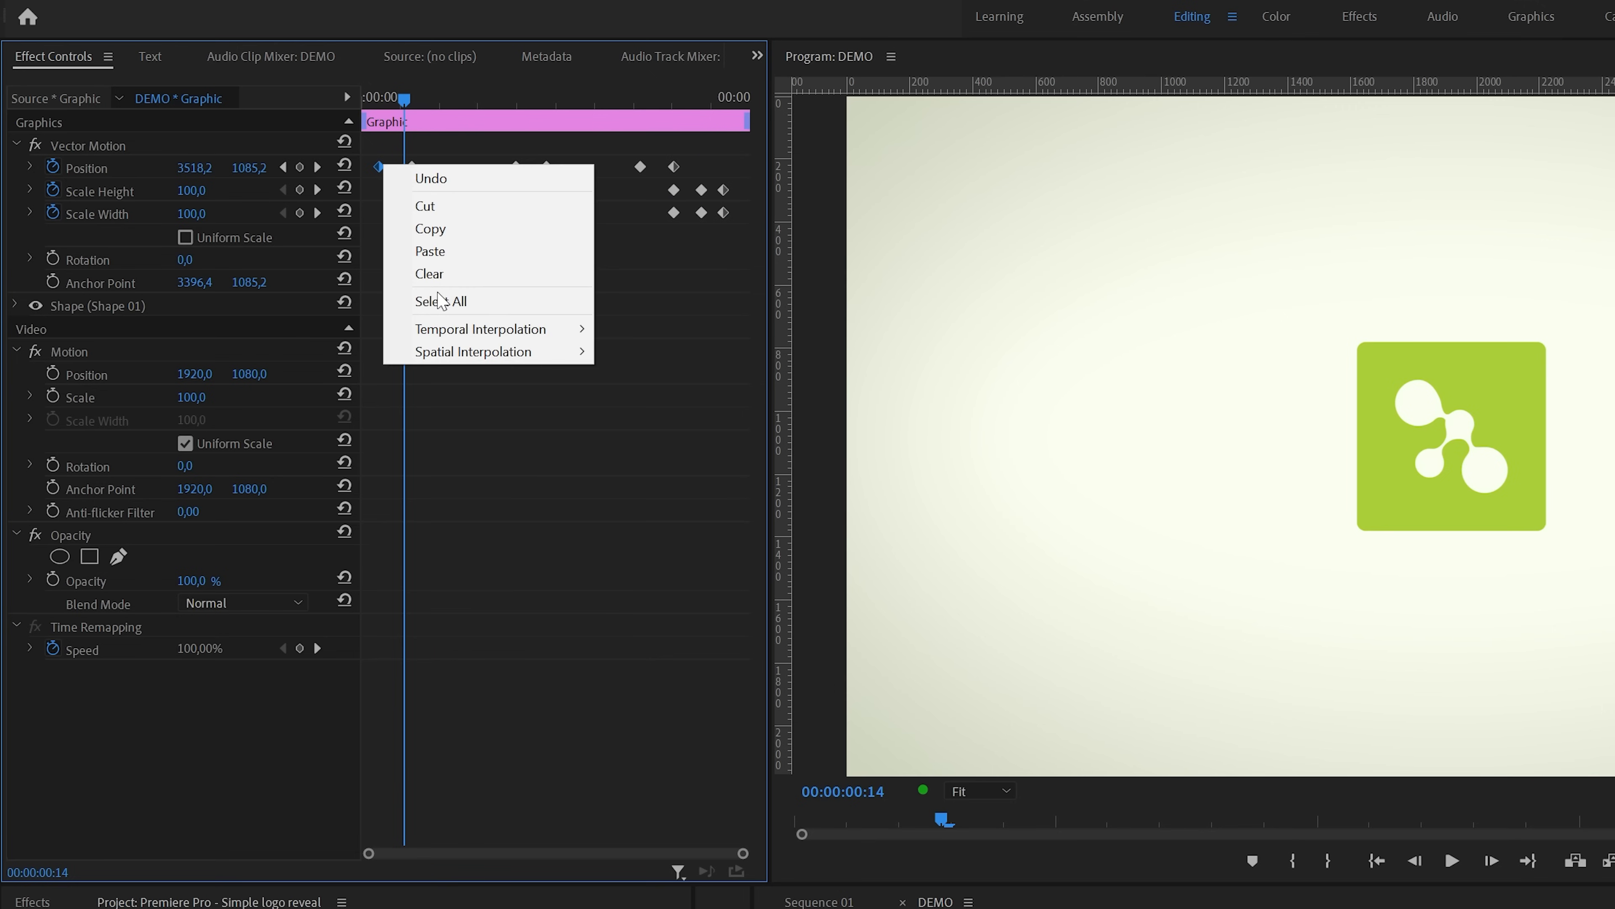
{"action": "mouse_move", "coordinate": [480, 329]}
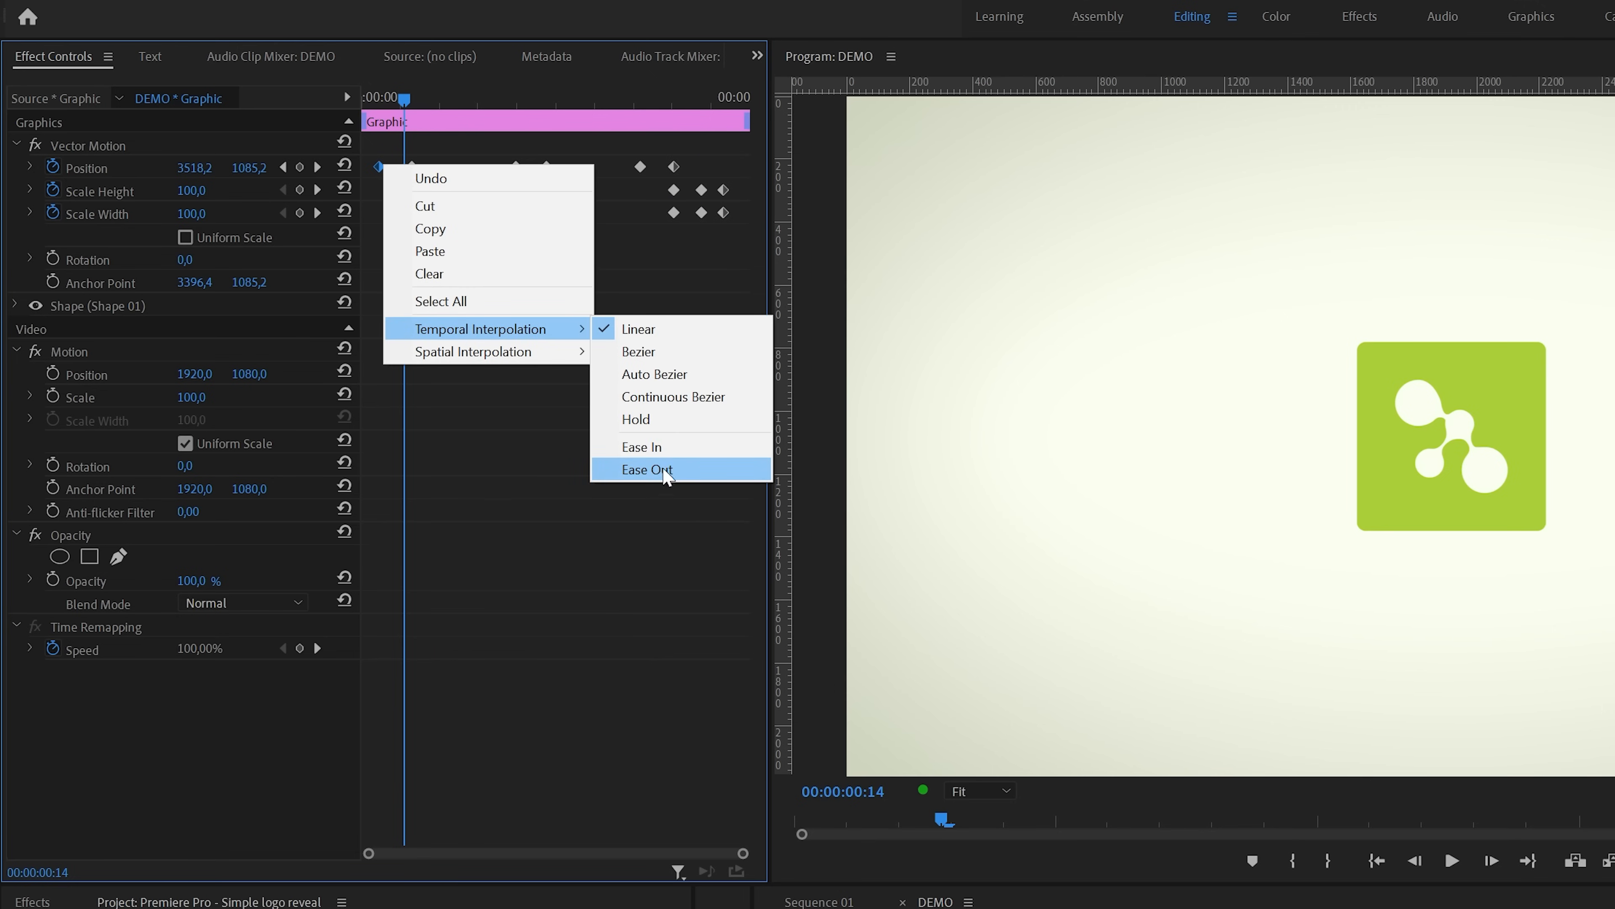
{"action": "left_click", "coordinate": [647, 470]}
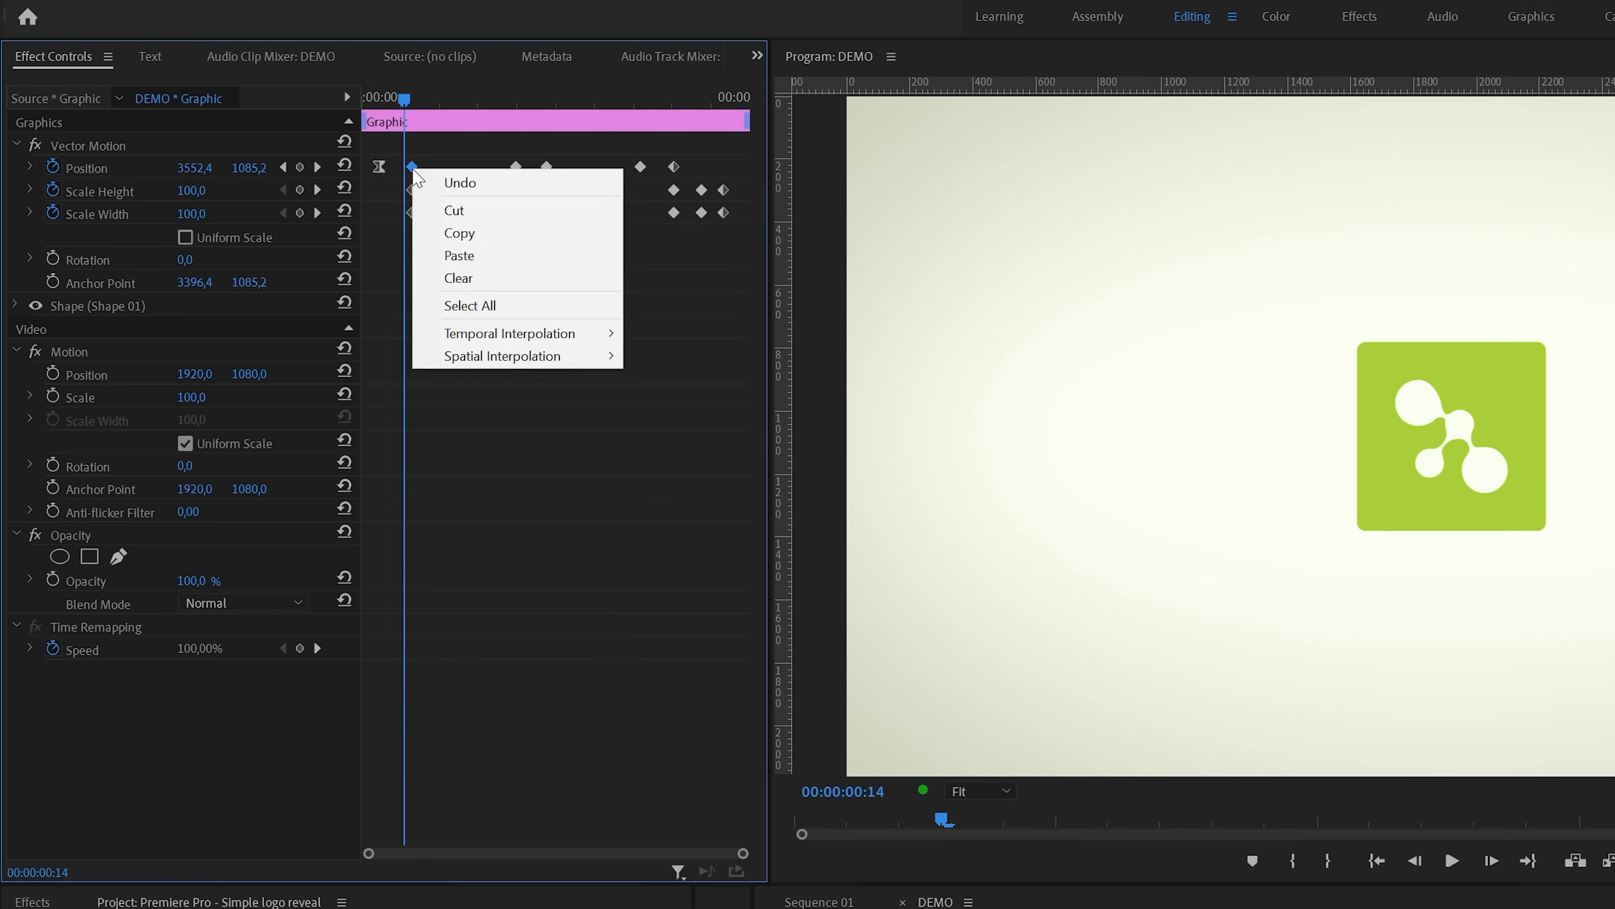
{"action": "mouse_move", "coordinate": [509, 333]}
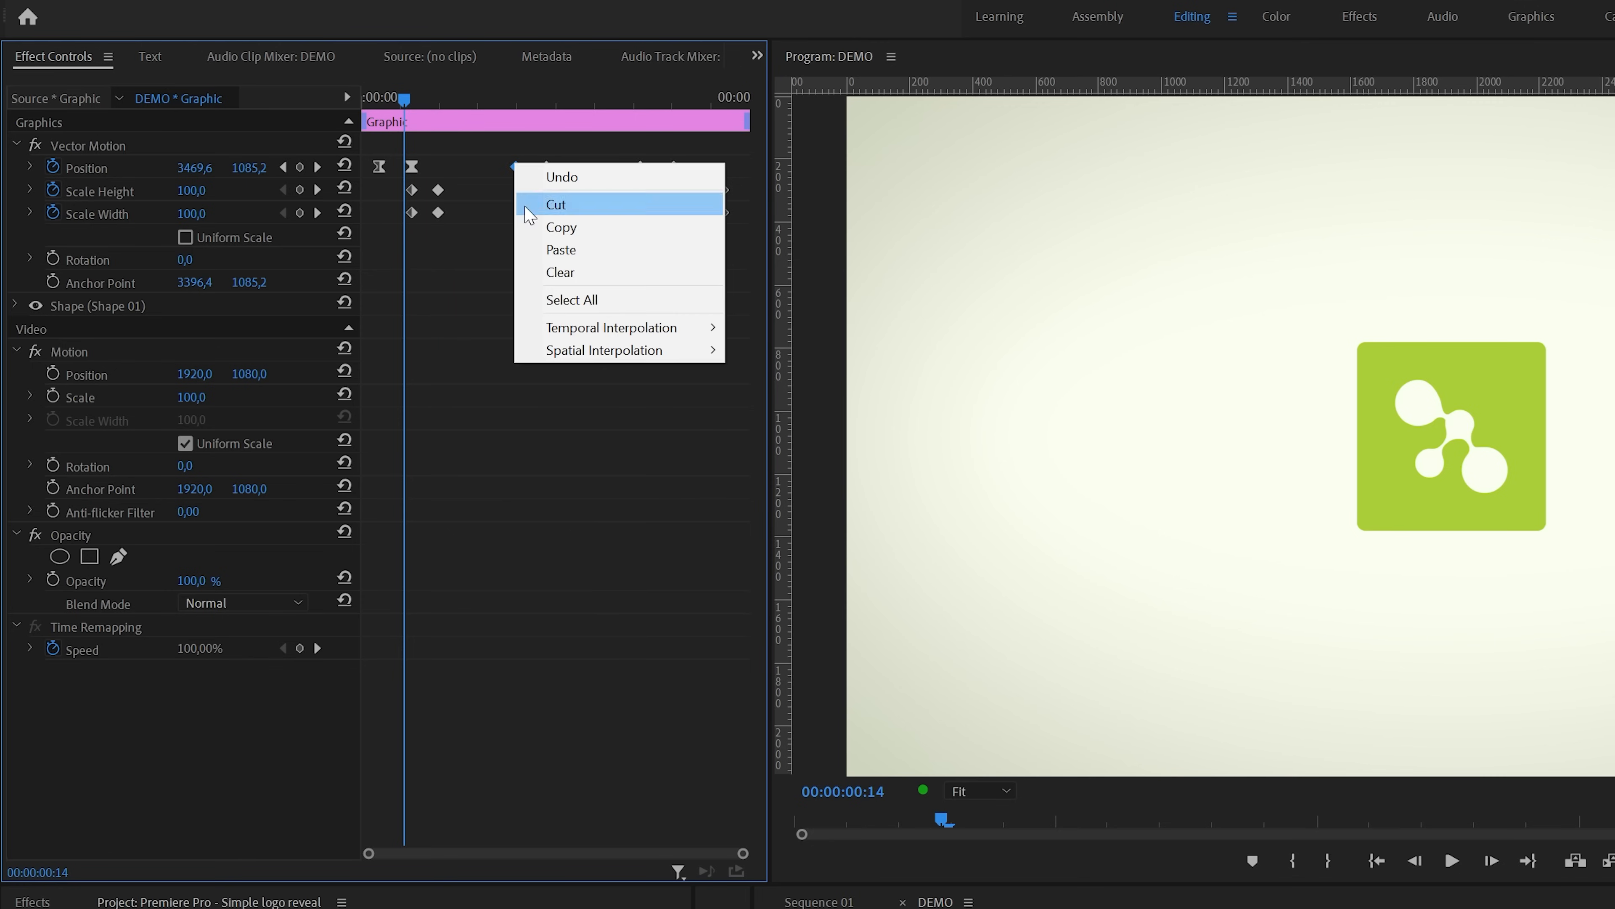
{"action": "mouse_move", "coordinate": [610, 326]}
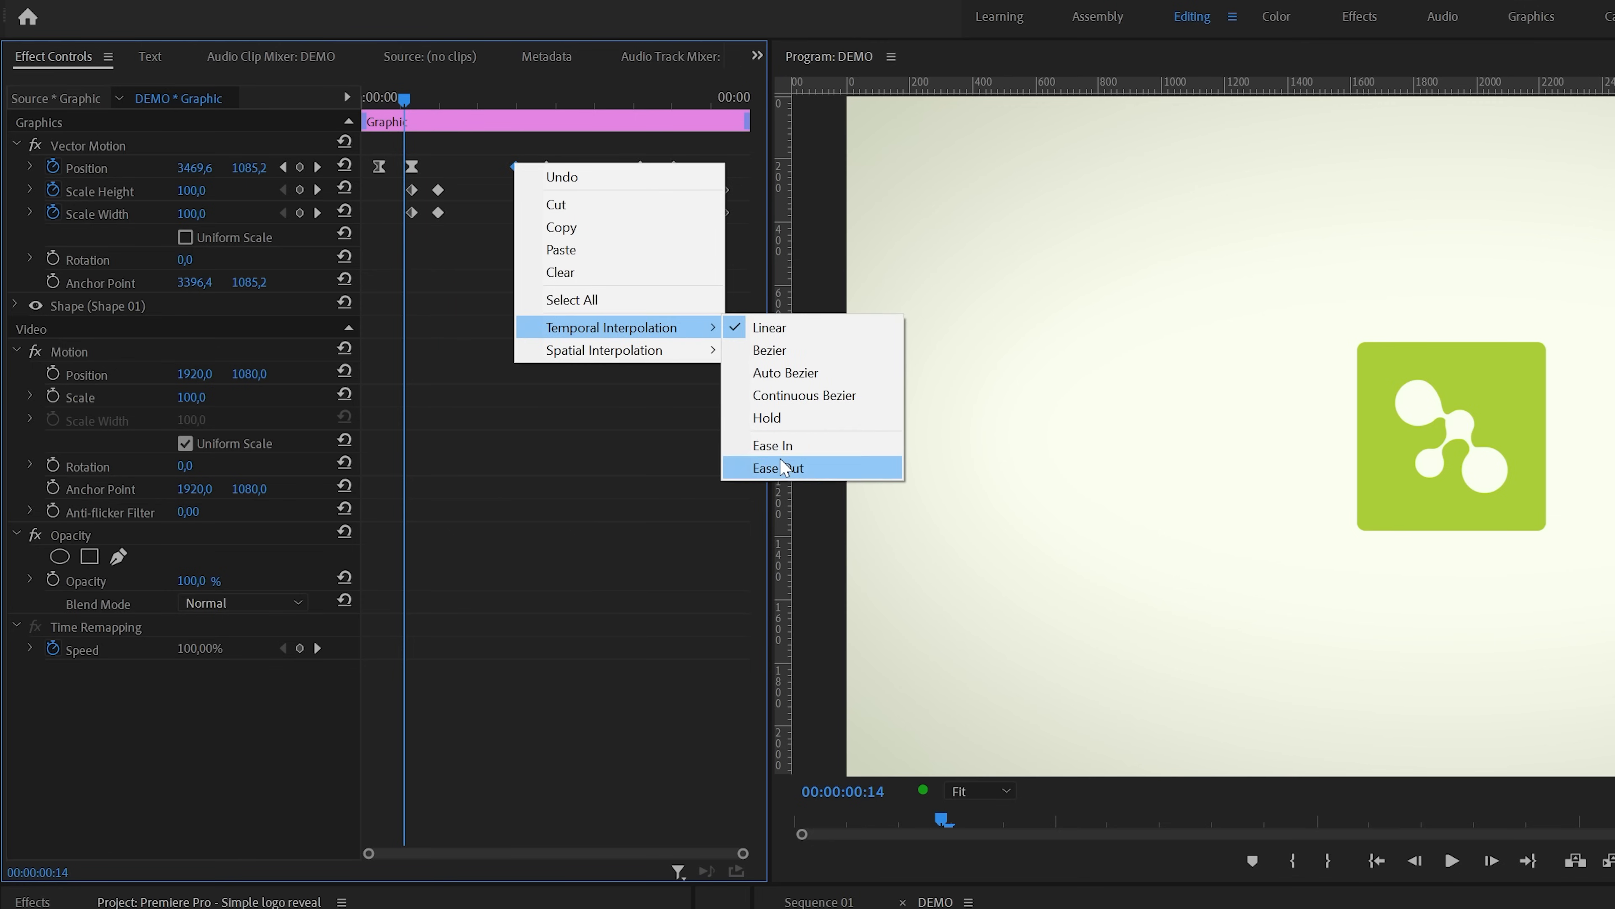
{"action": "left_click", "coordinate": [780, 468]}
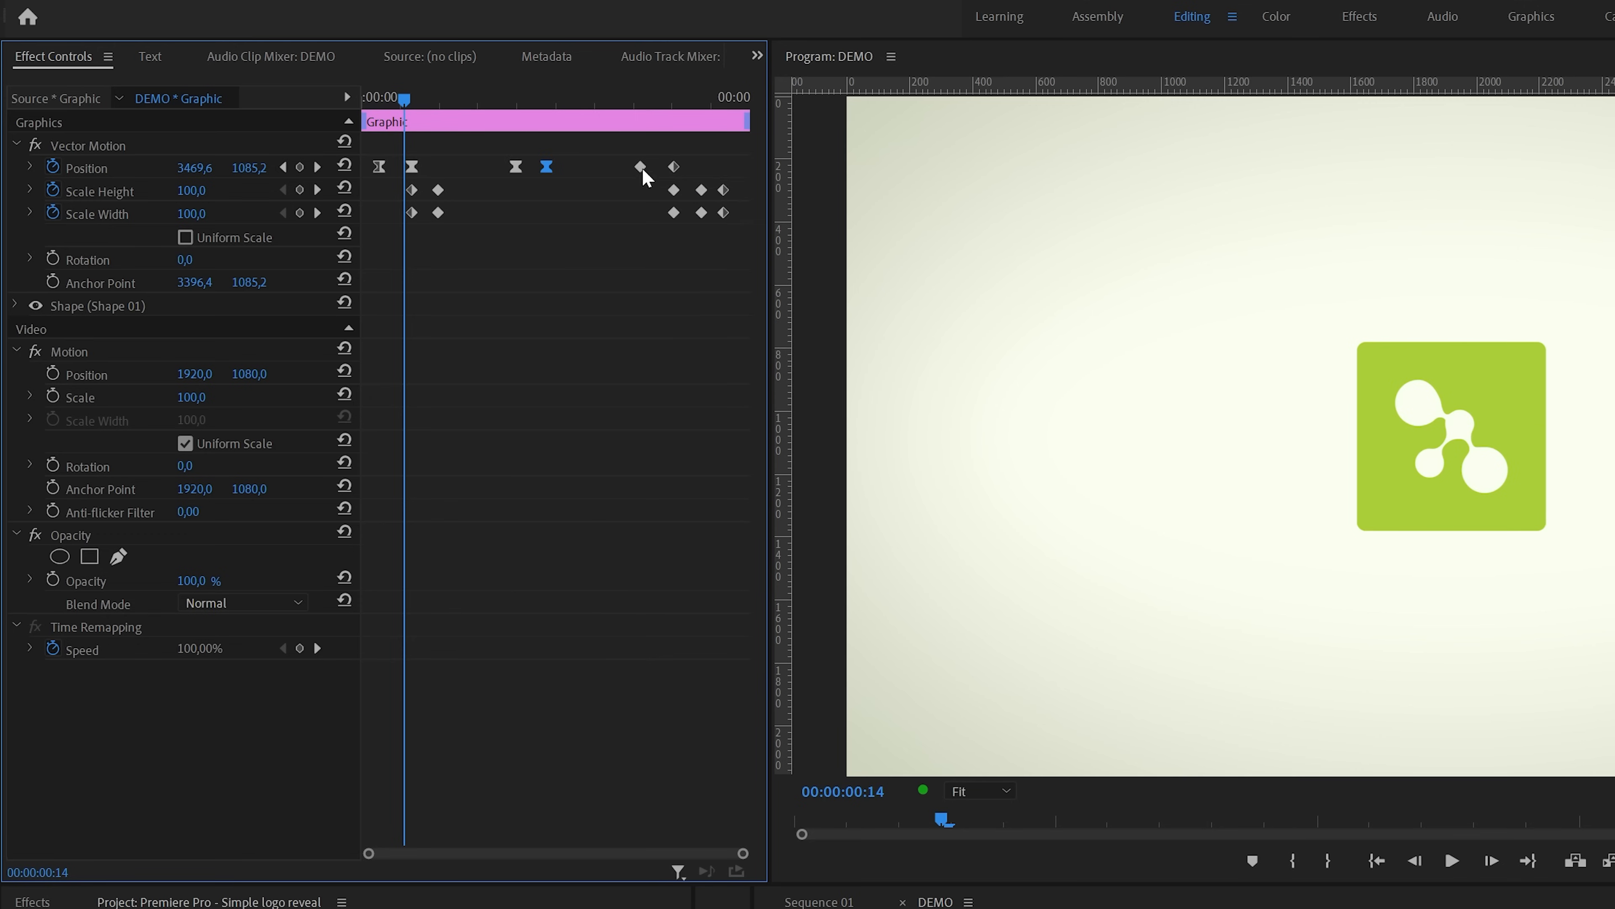
Step: Give the early scale keyframes Ease In and the later scale keyframe Bezier timing
{"action": "right_click", "coordinate": [436, 189]}
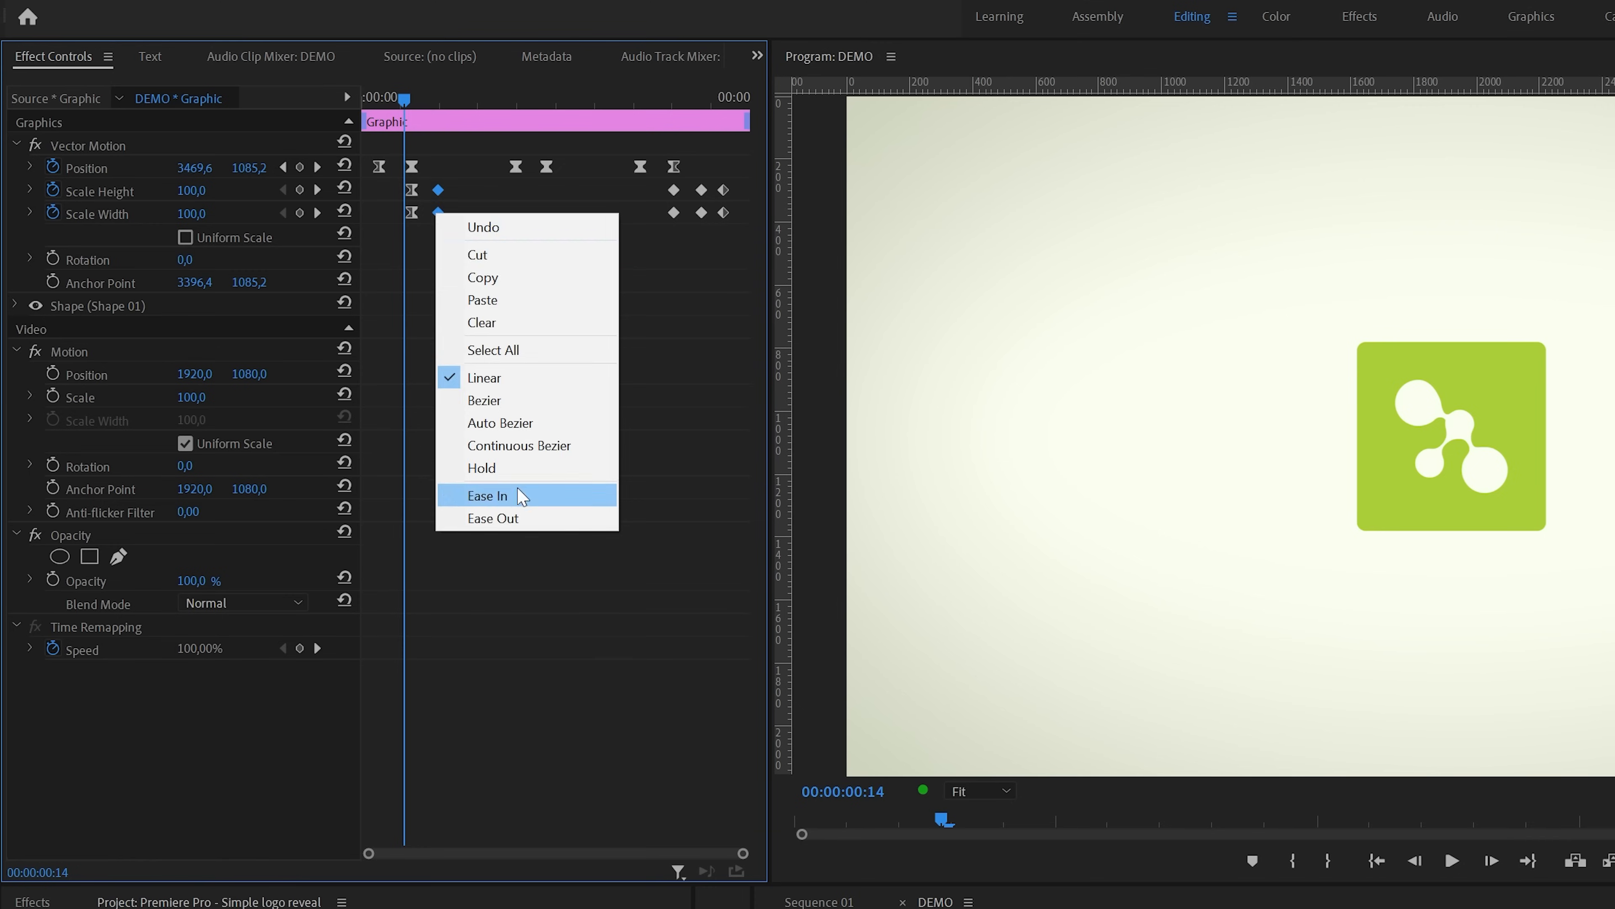
{"action": "left_click", "coordinate": [488, 495]}
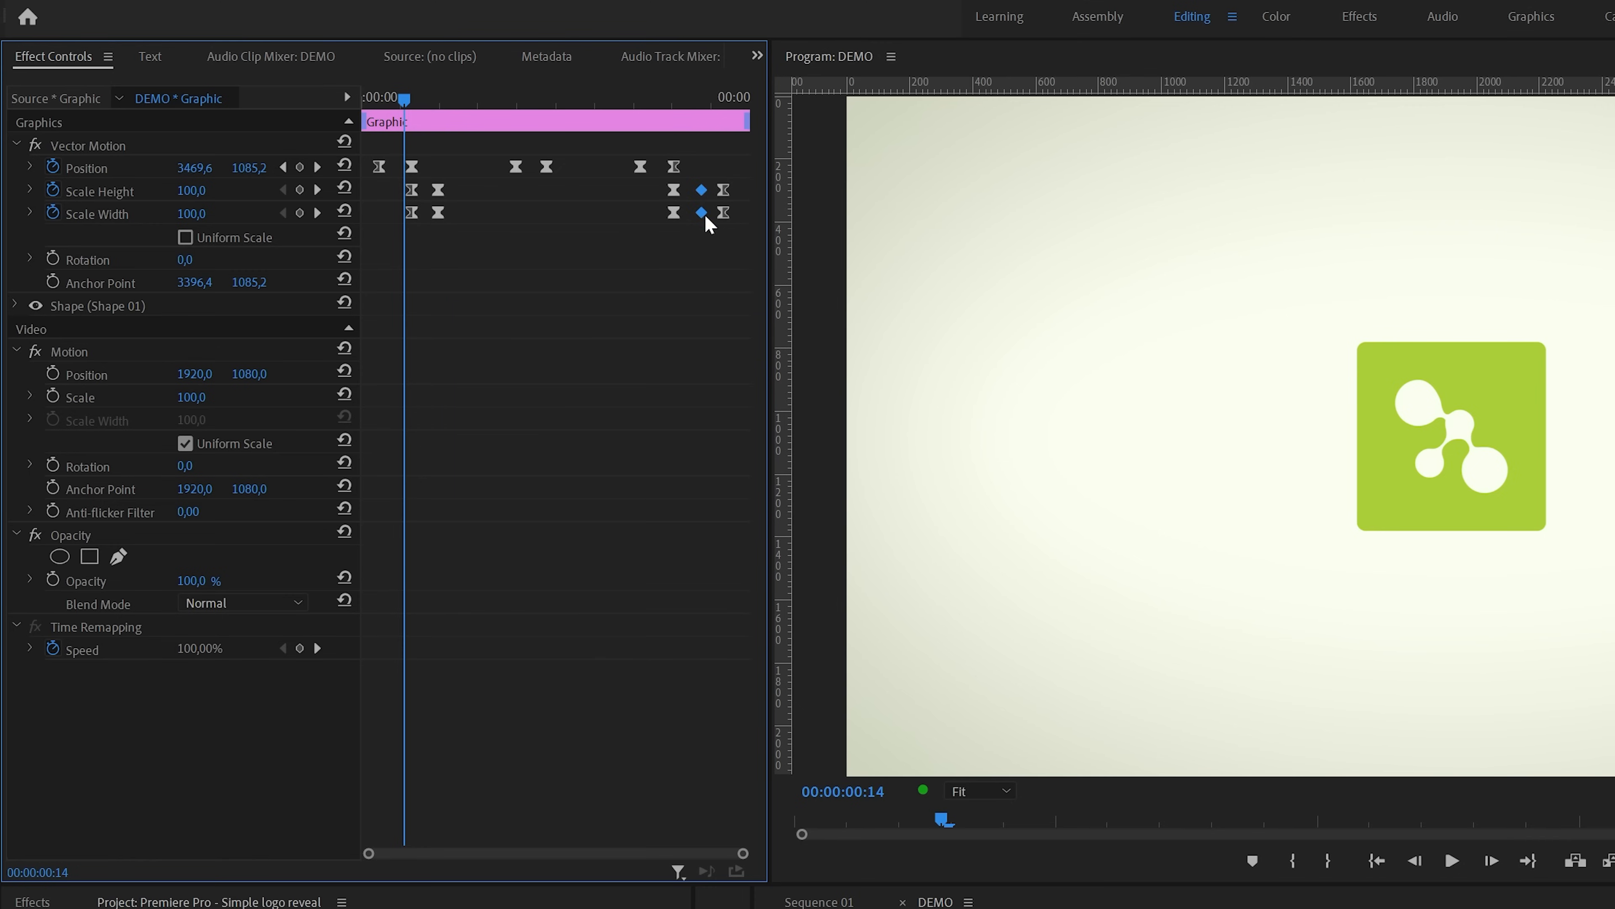
{"action": "right_click", "coordinate": [702, 213]}
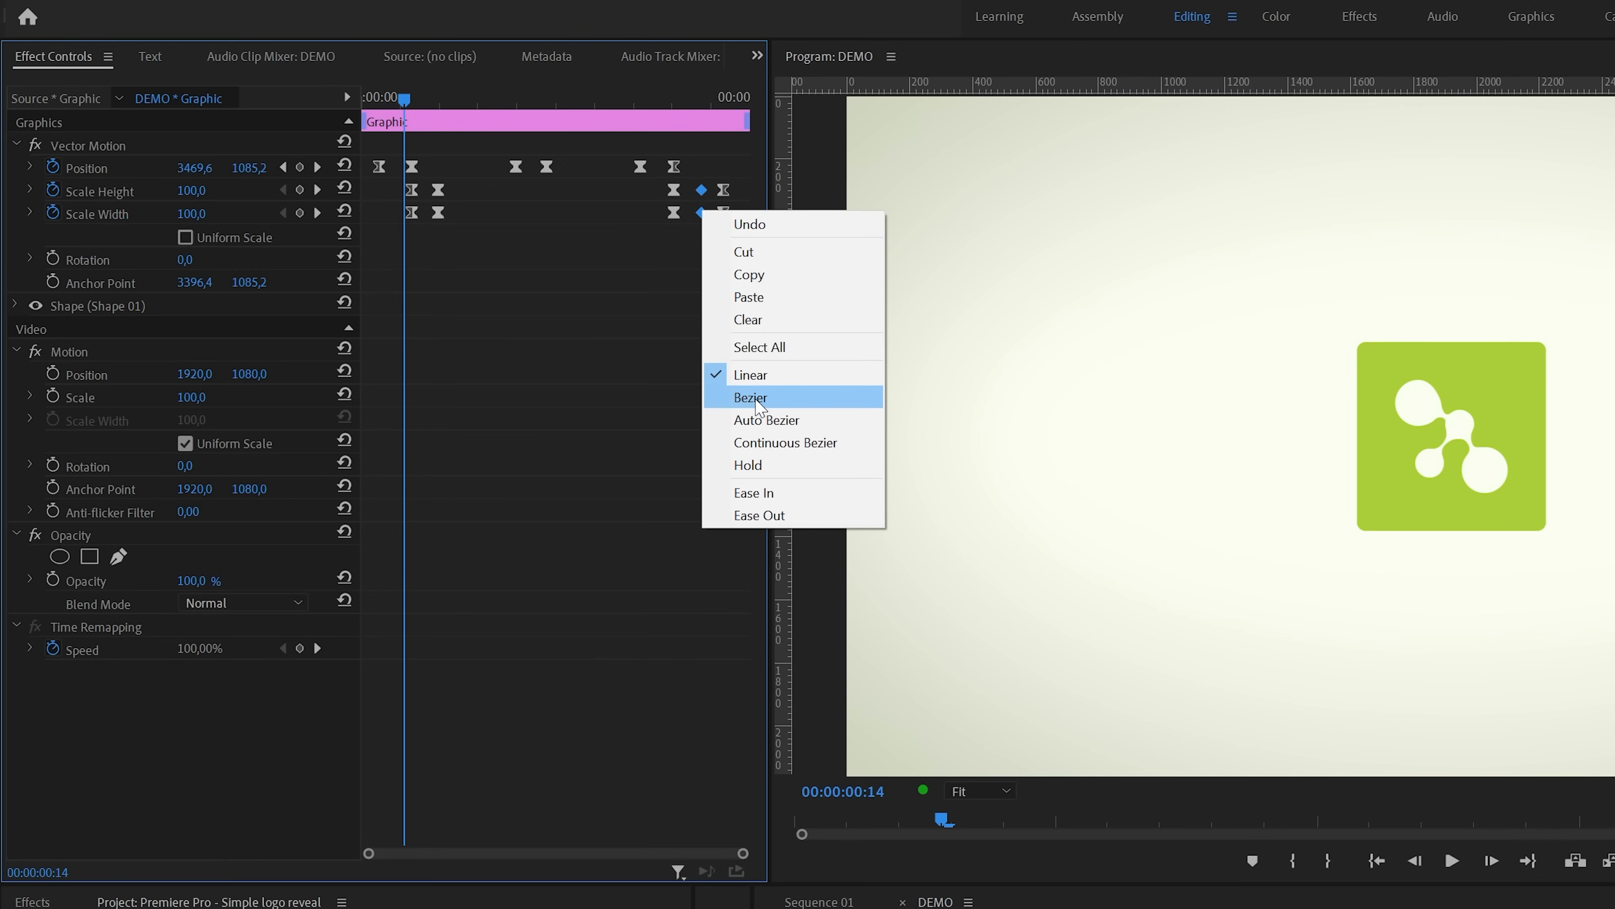
{"action": "left_click", "coordinate": [752, 396]}
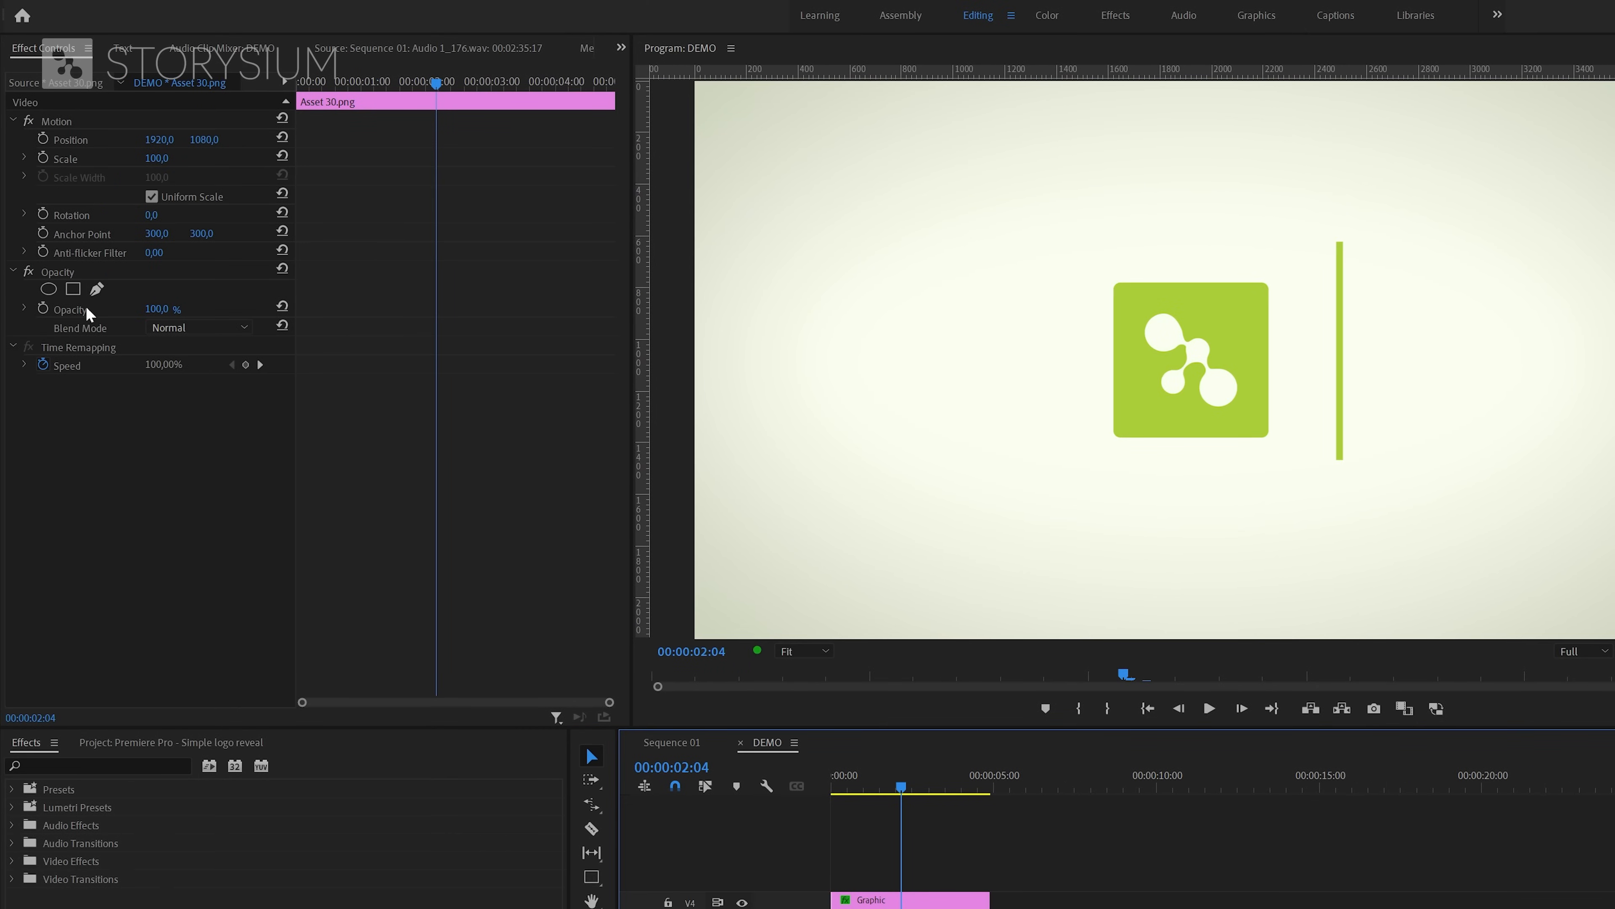
Step: Add a rectangular opacity mask to Asset 30.png aligned to the green line
{"action": "left_click", "coordinate": [97, 288]}
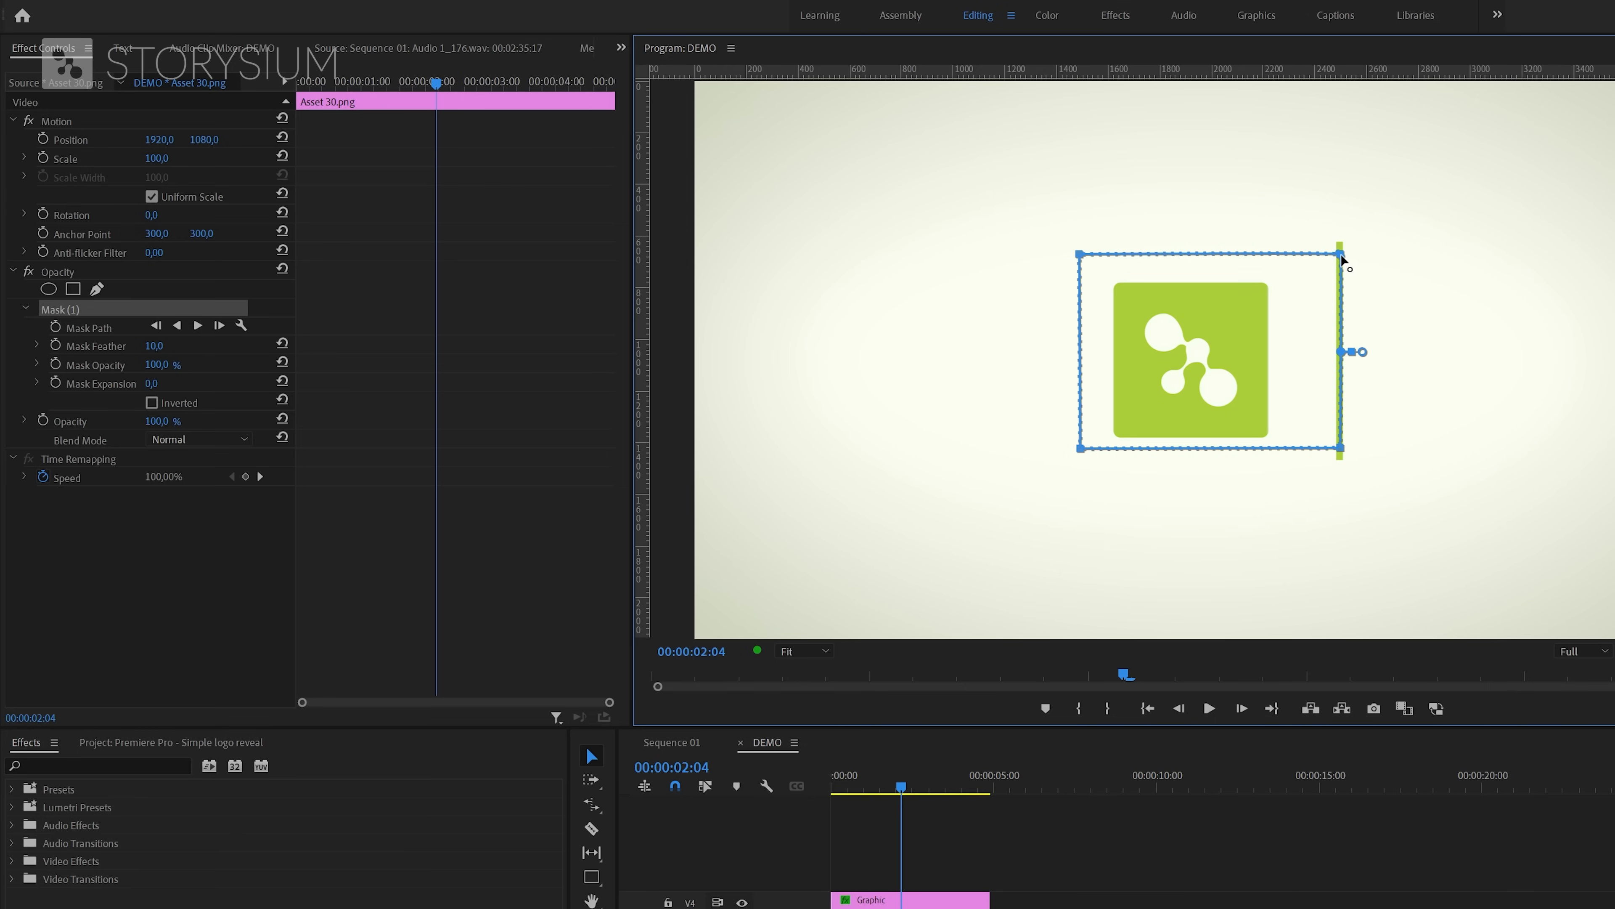
{"action": "mouse_move", "coordinate": [194, 425]}
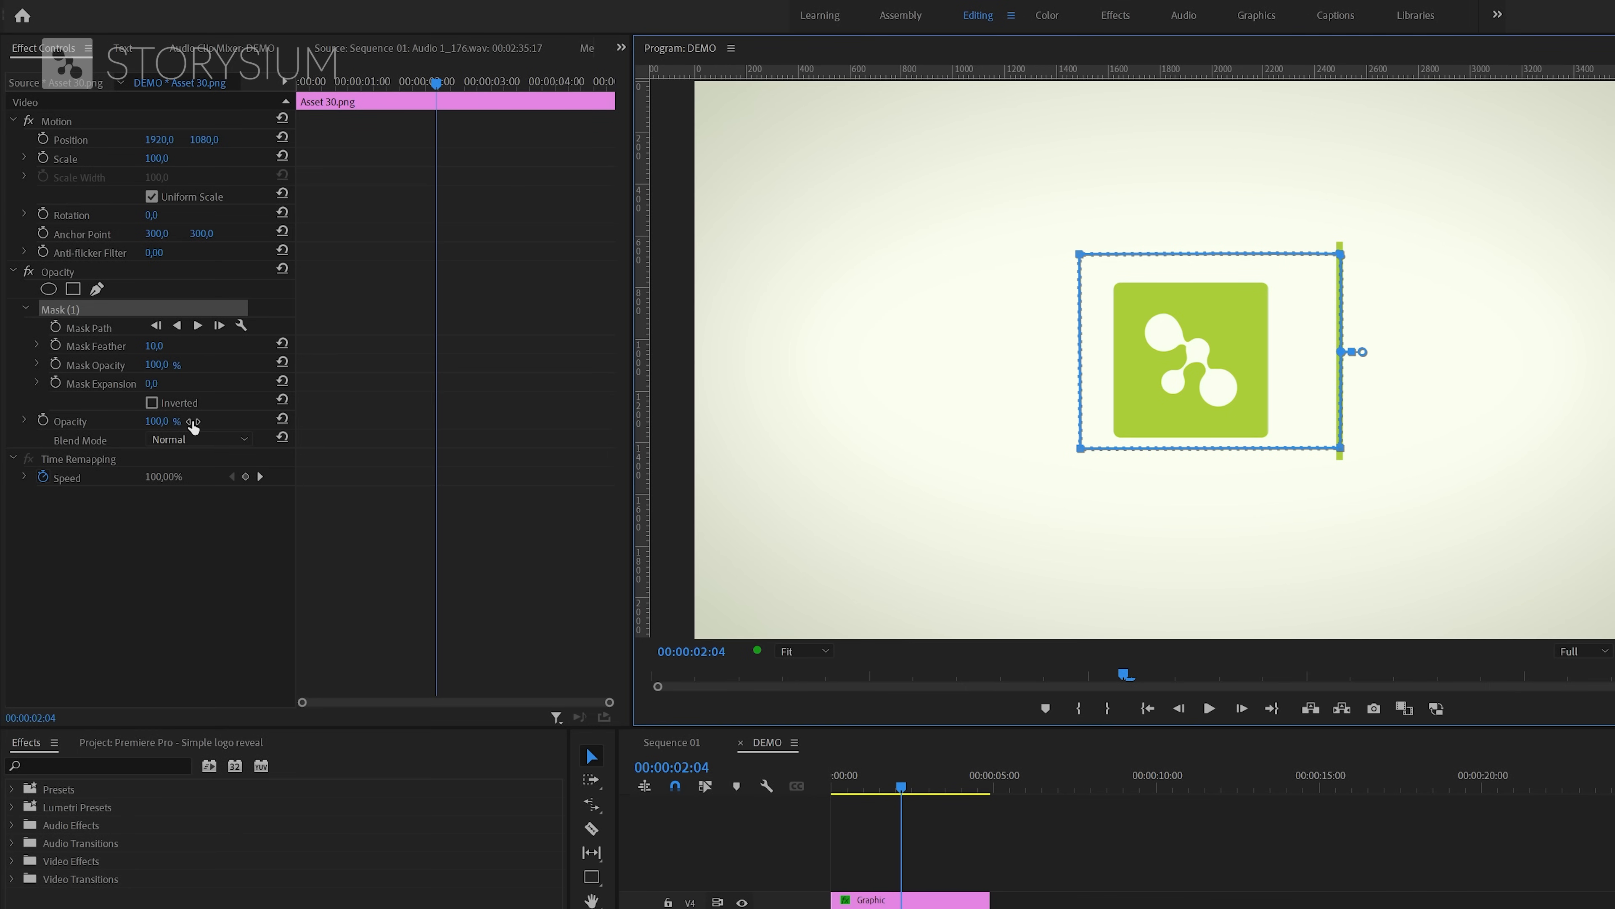
{"action": "left_click", "coordinate": [151, 403]}
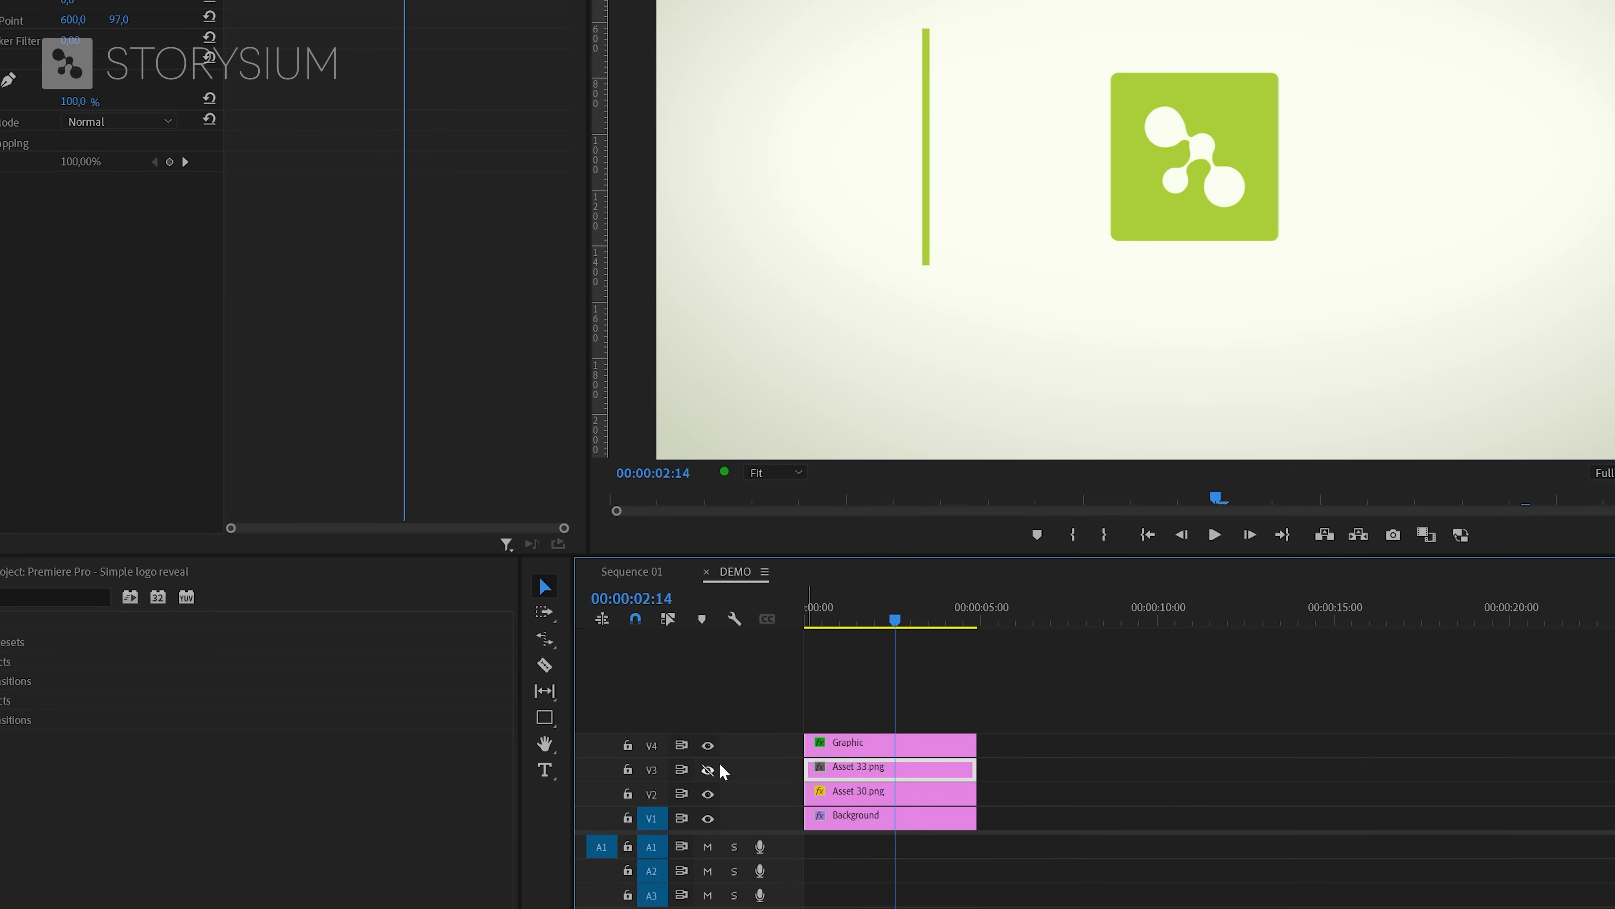
Step: Re-enable V3 output and start Mask Path keyframing on Asset 33.png's inverted rectangle mask
{"action": "left_click", "coordinate": [708, 770]}
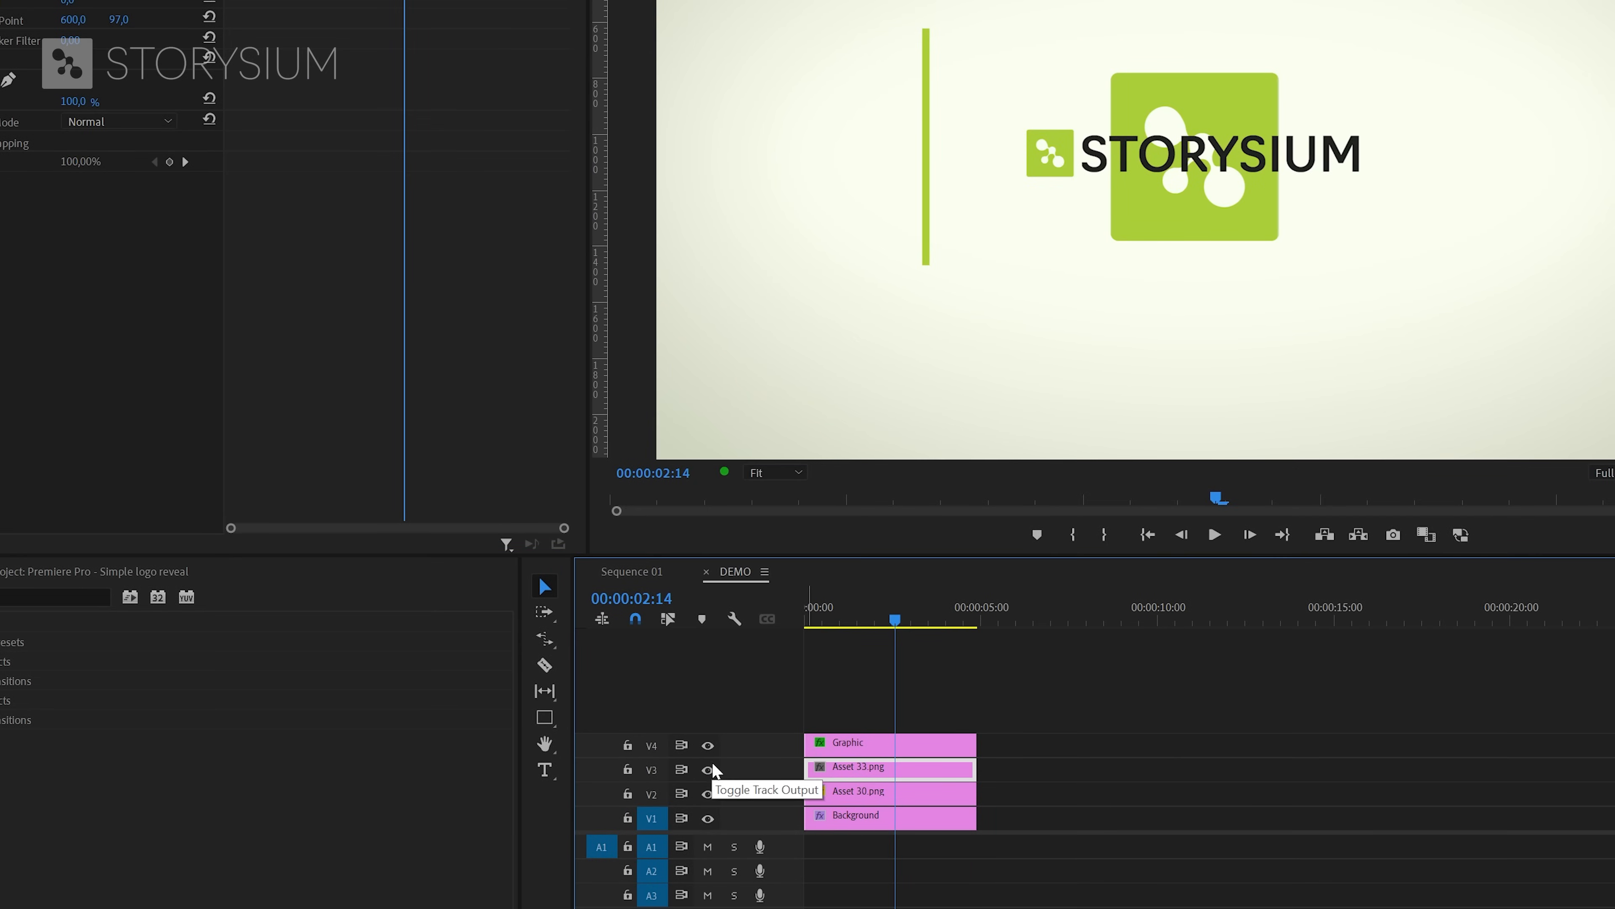
{"action": "left_click", "coordinate": [888, 621]}
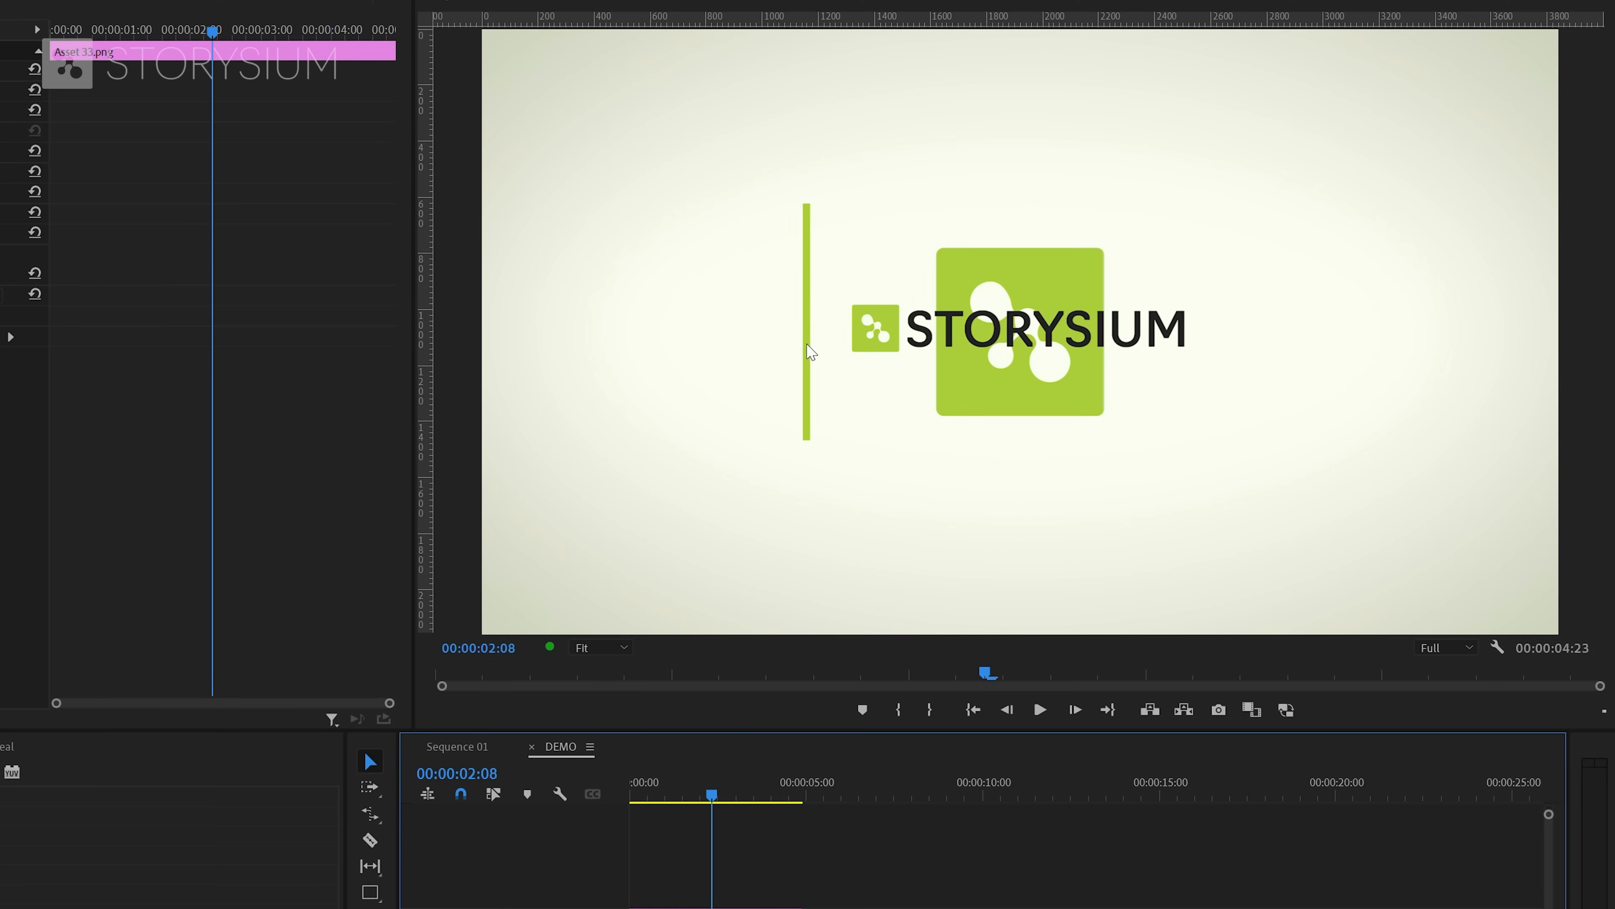
{"action": "mouse_move", "coordinate": [730, 330]}
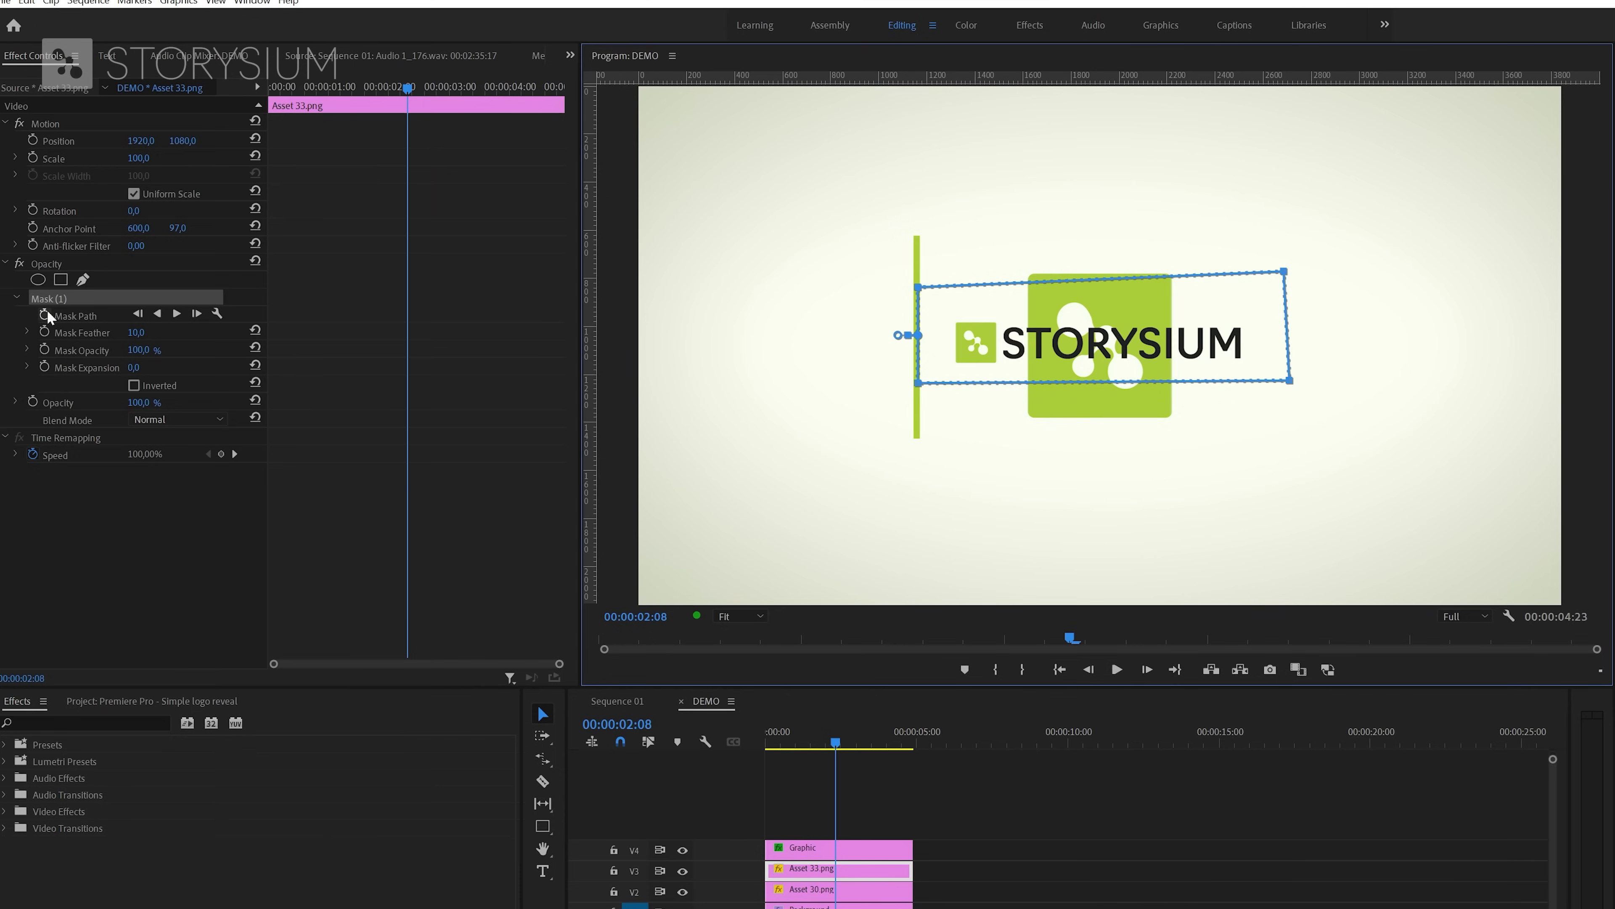
{"action": "left_click", "coordinate": [134, 384]}
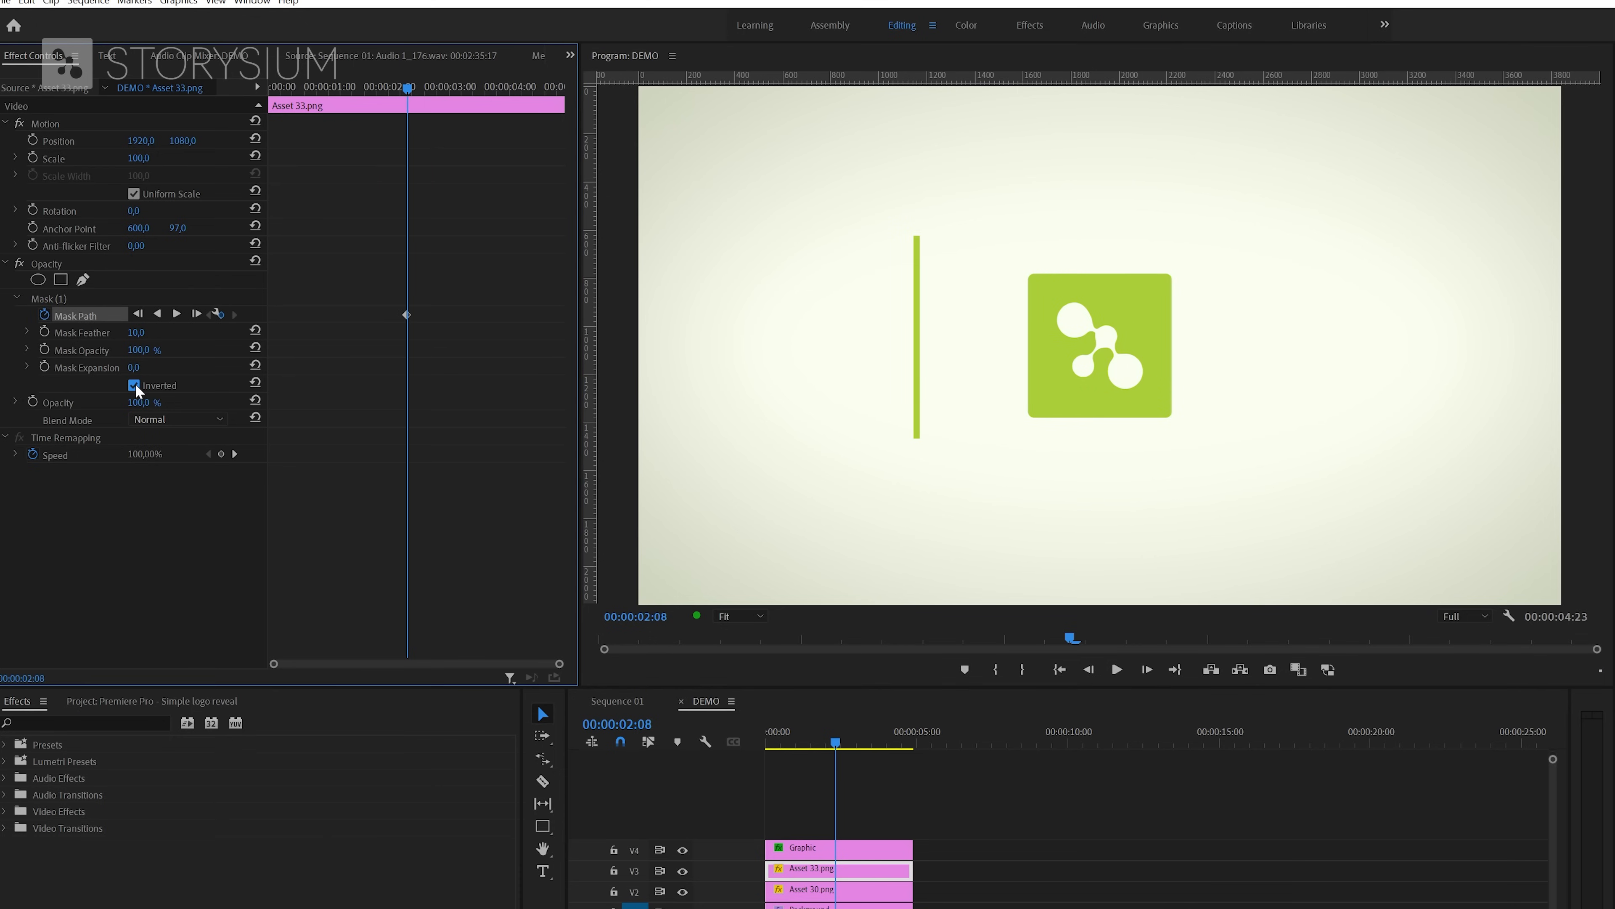
{"action": "left_click", "coordinate": [133, 385]}
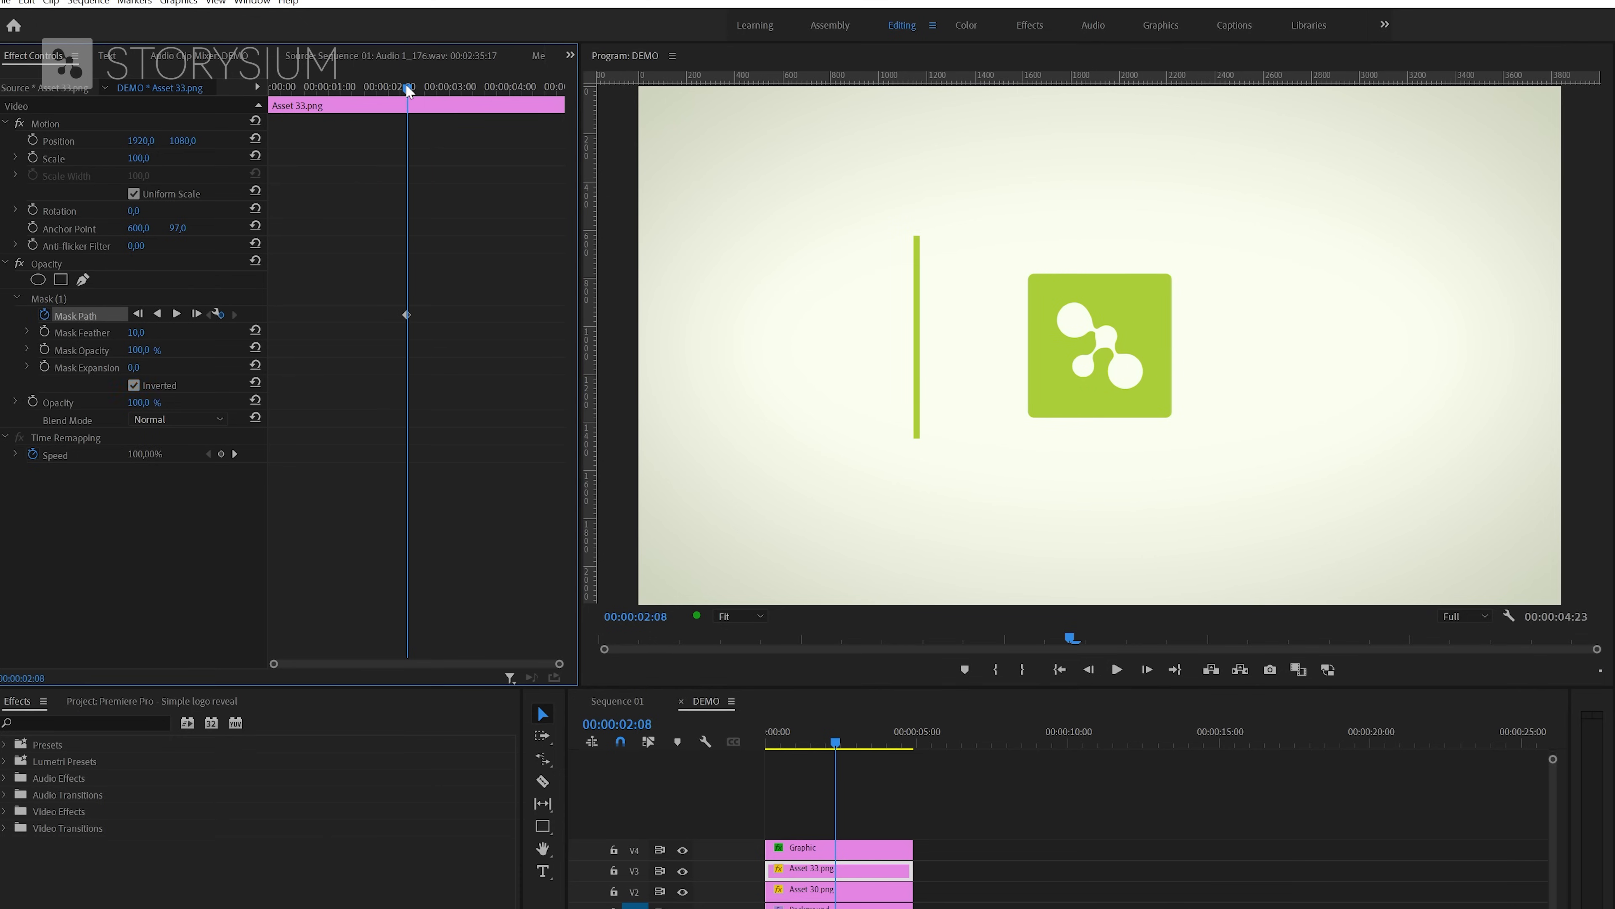